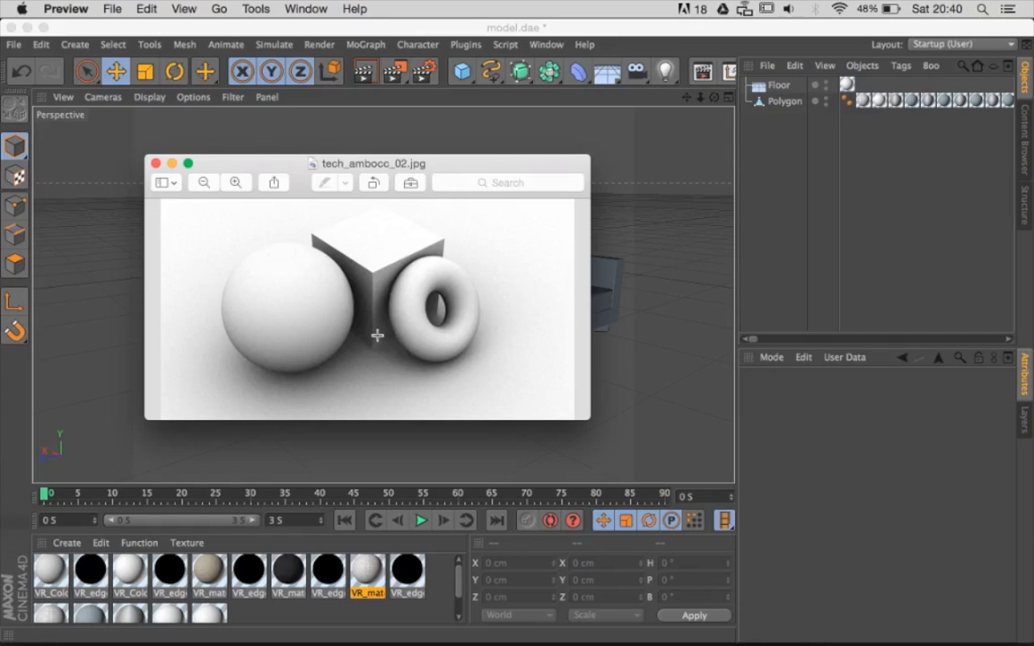
pyautogui.moveTo(401, 270)
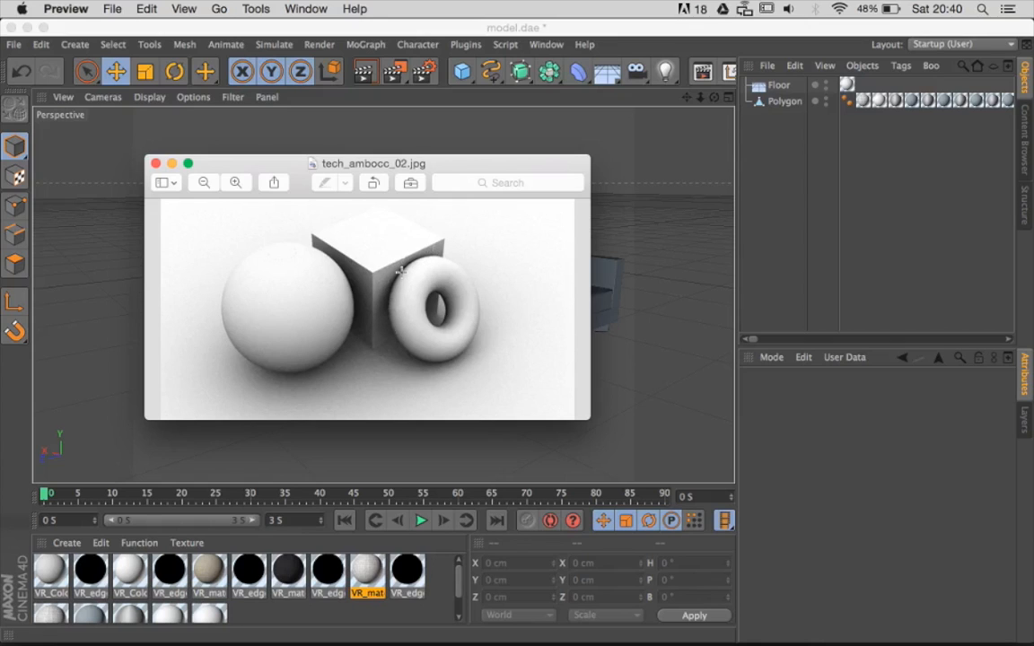
pyautogui.moveTo(254, 368)
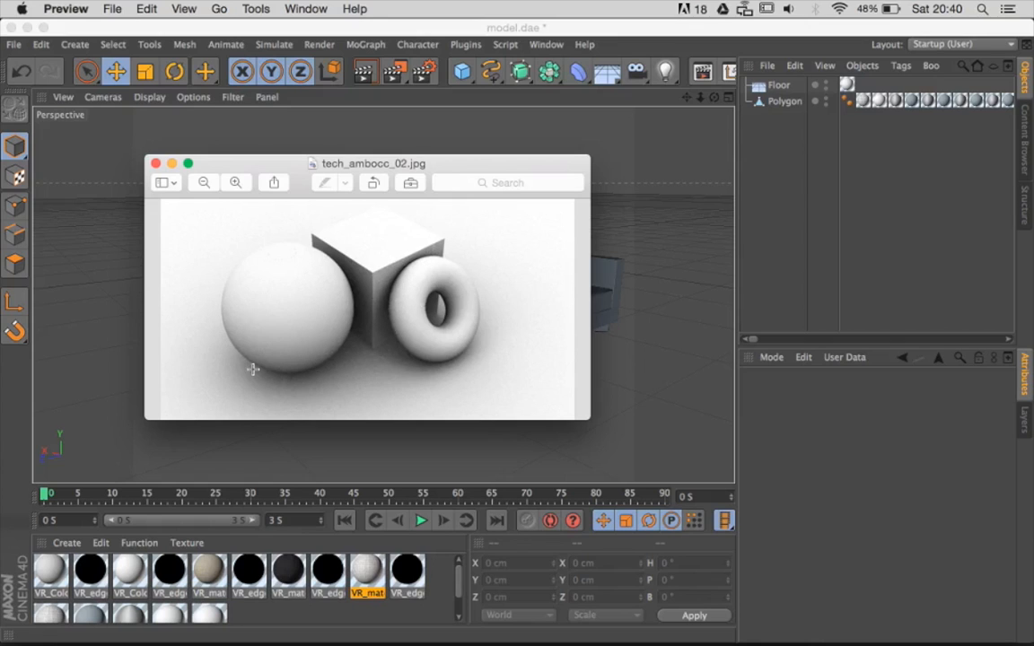
pyautogui.moveTo(315, 263)
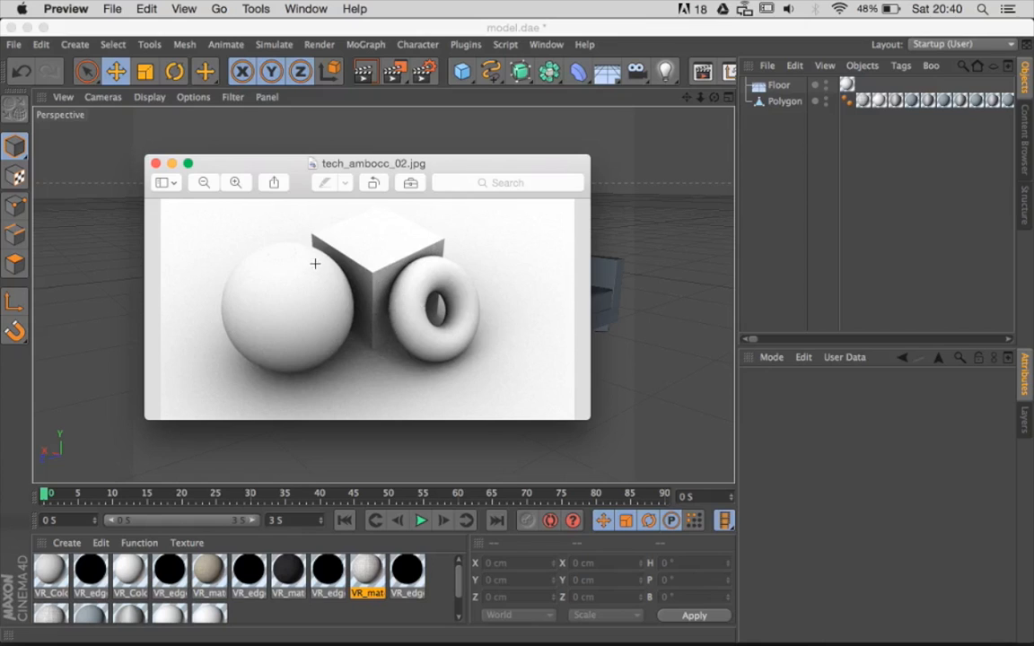
pyautogui.moveTo(455, 315)
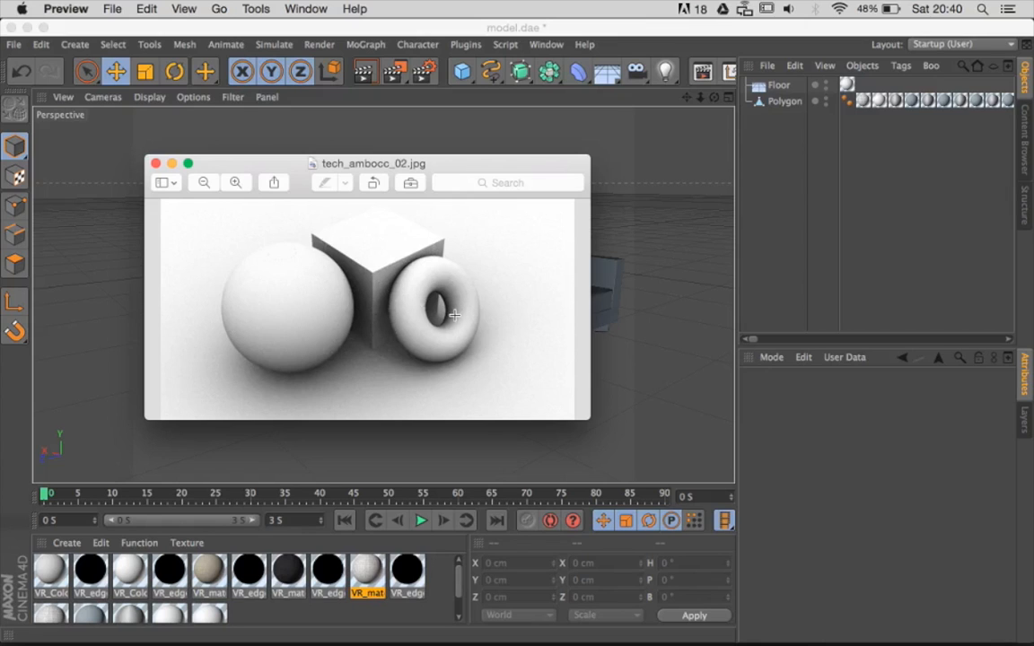
pyautogui.moveTo(442, 287)
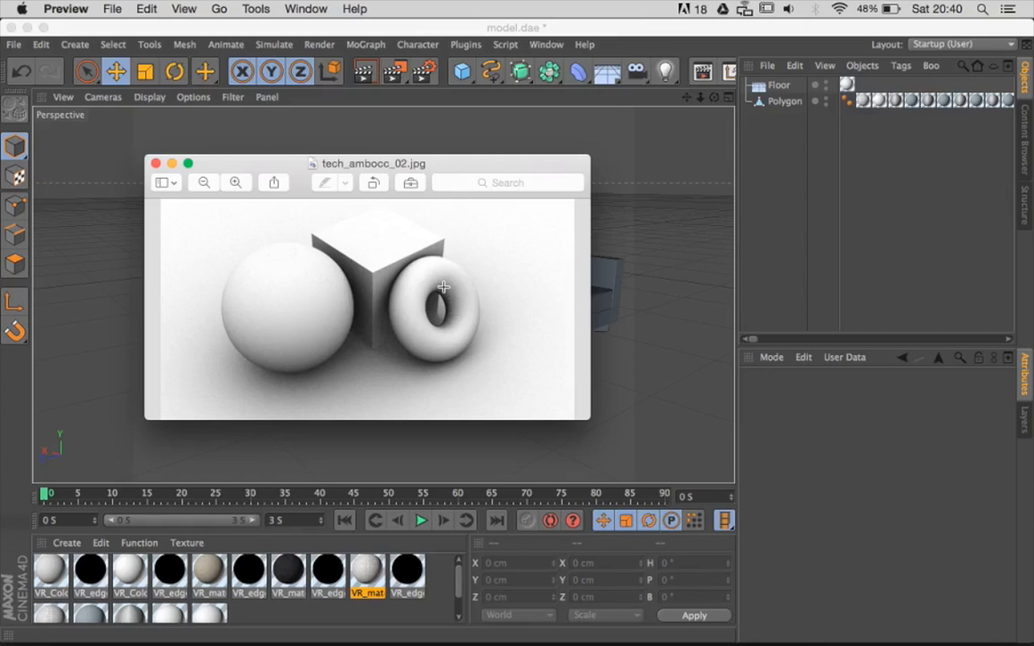
pyautogui.moveTo(418, 415)
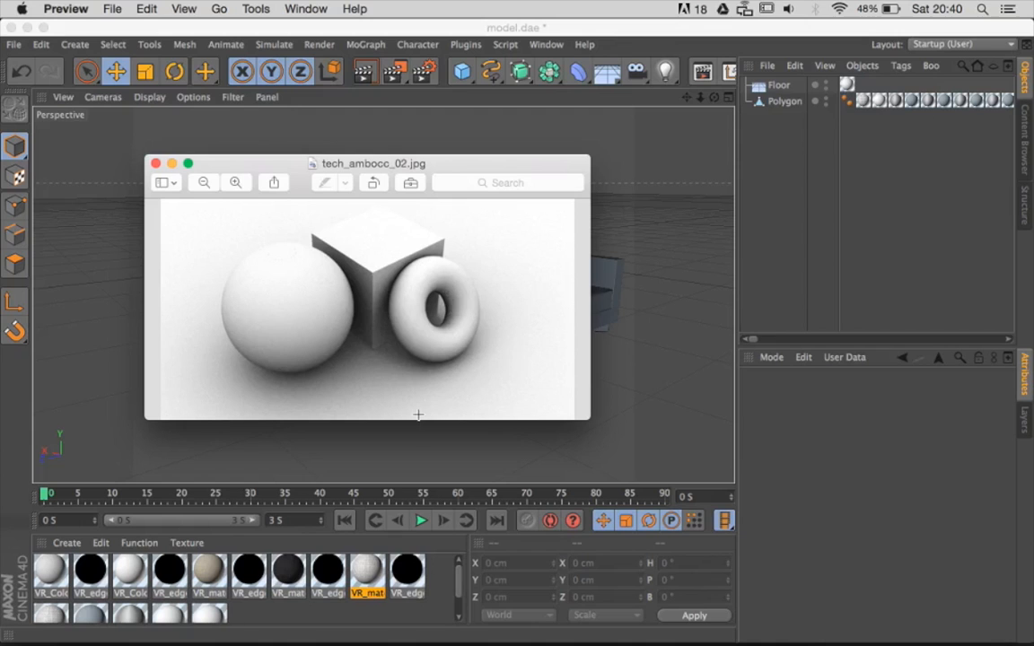
pyautogui.moveTo(453, 168)
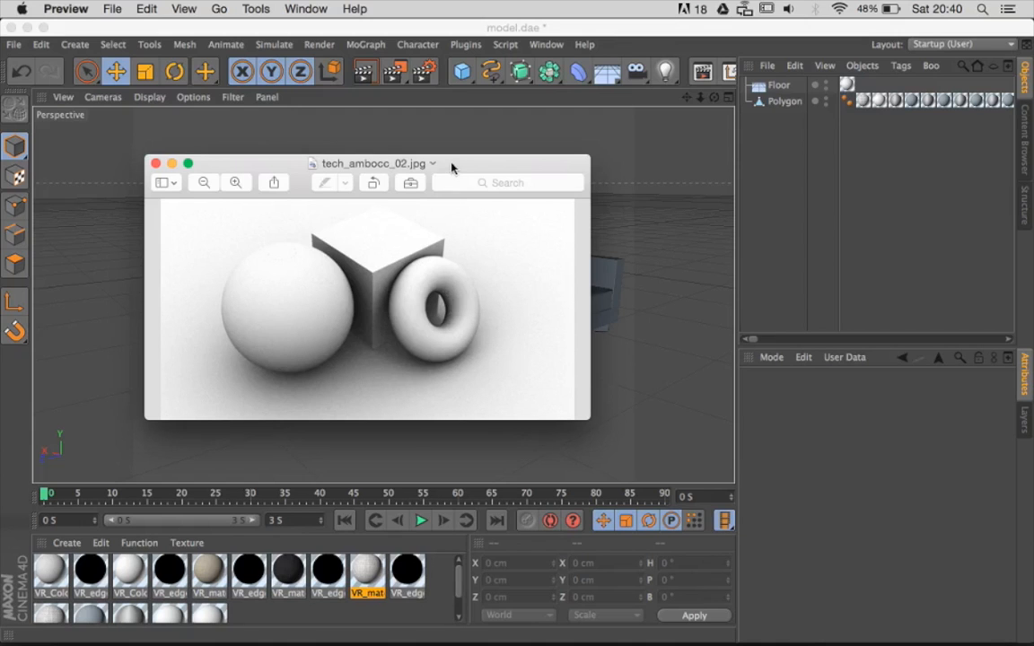
# - Drag the Preview reference render to the right to reveal the sofa in the viewport
pyautogui.moveTo(375, 163); pyautogui.dragTo(593, 200)
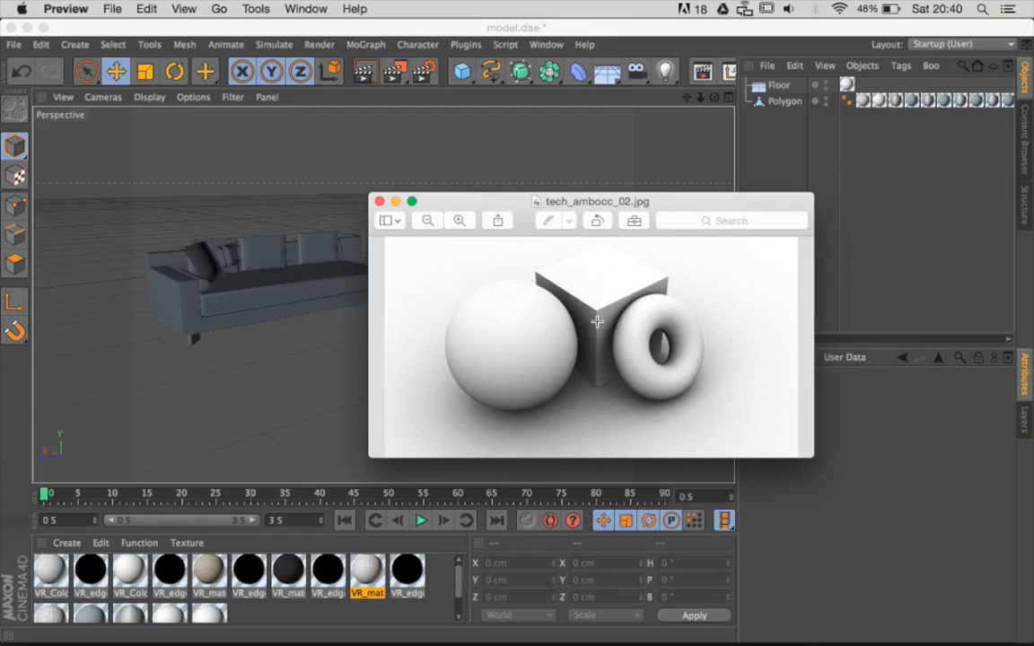
pyautogui.moveTo(557, 342)
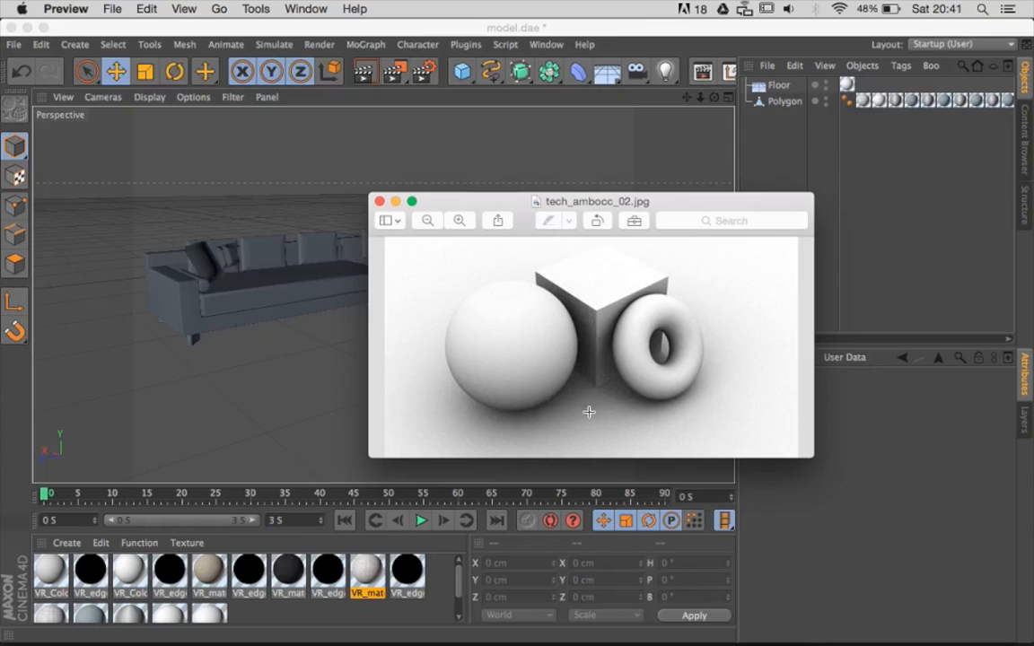
pyautogui.moveTo(386, 221)
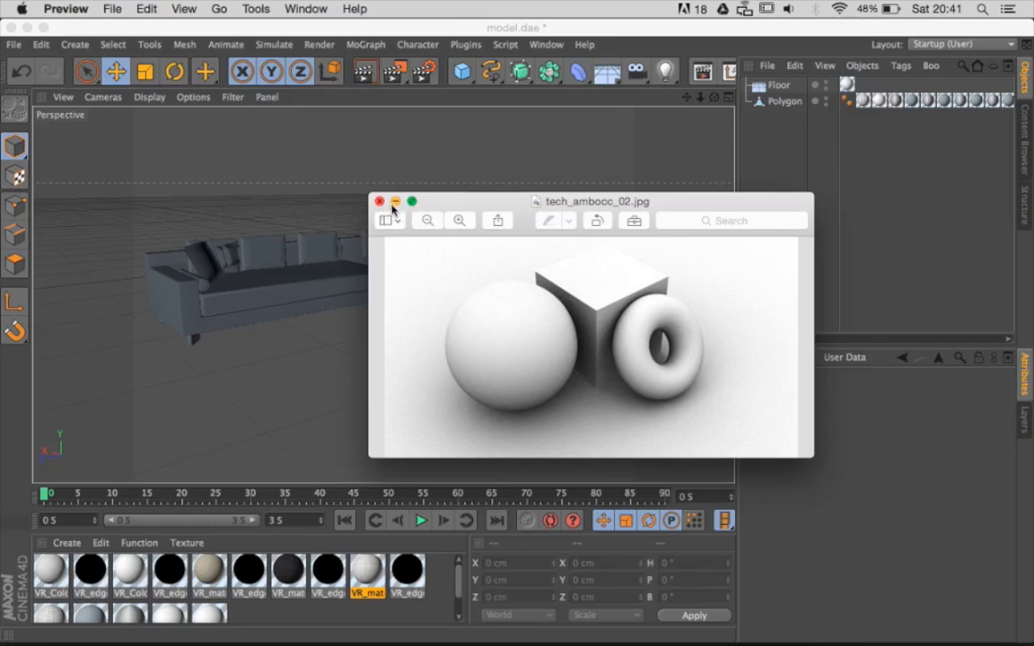
# - Minimize the reference render, then check the VrayBridge GI render settings and close them
pyautogui.click(379, 201)
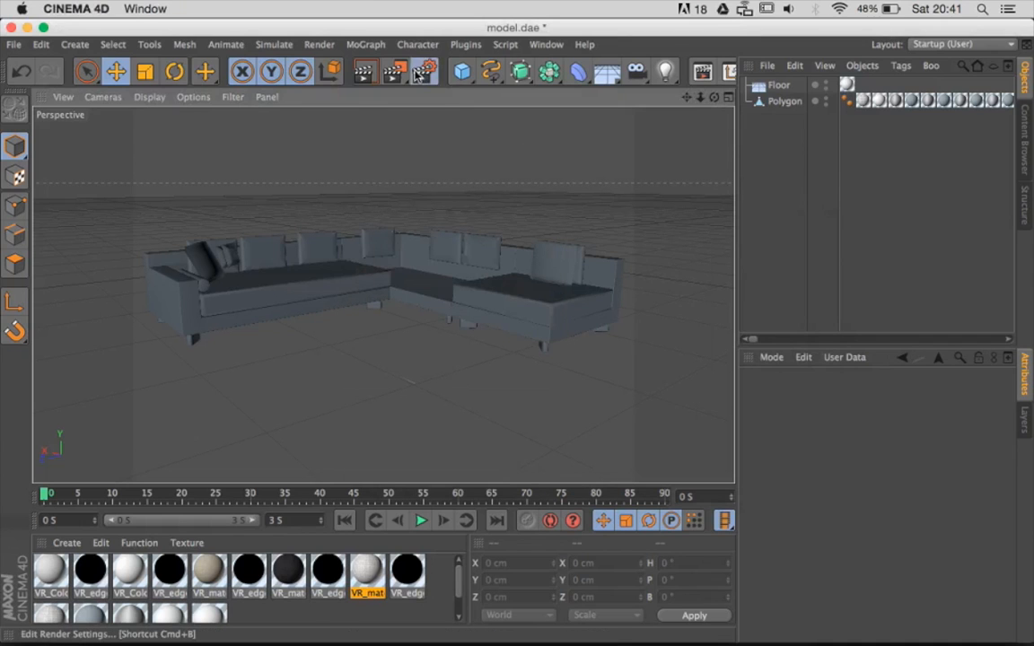
pyautogui.click(423, 71)
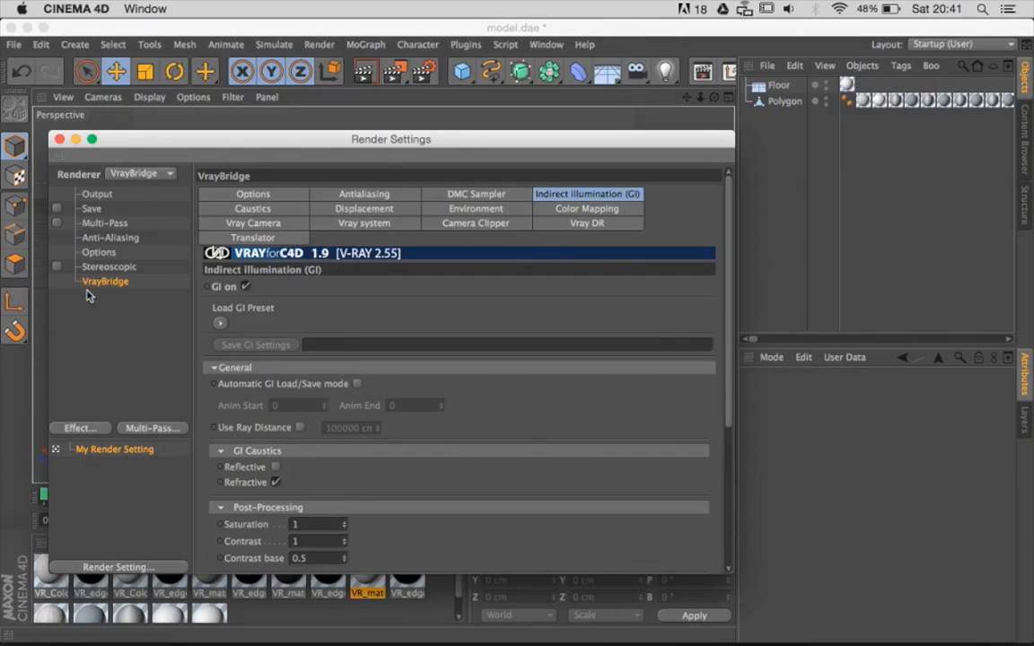
pyautogui.moveTo(96, 196)
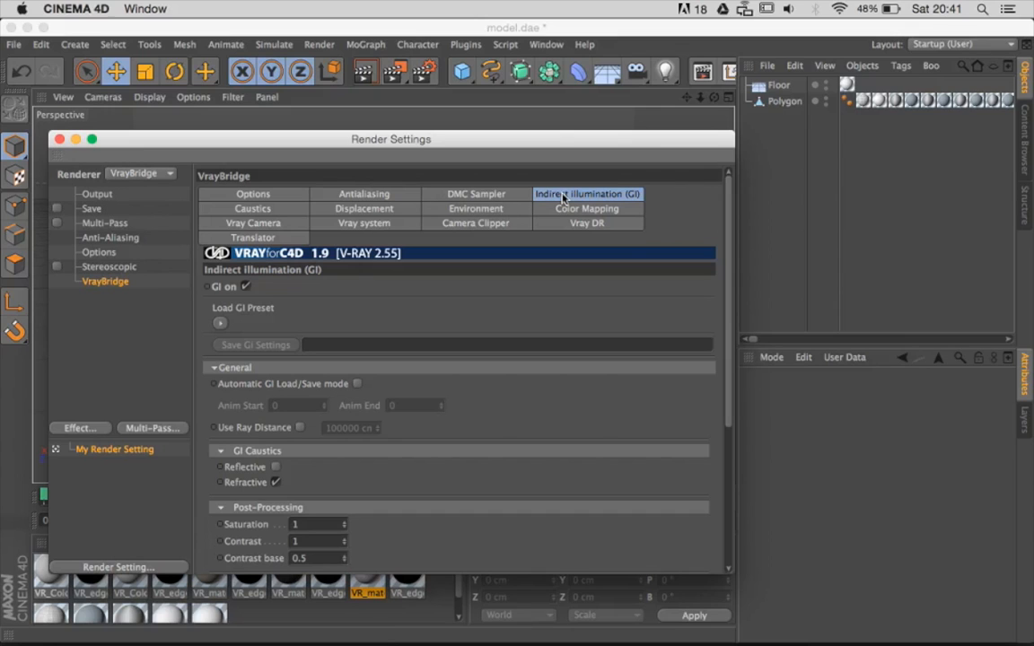
pyautogui.moveTo(129, 240)
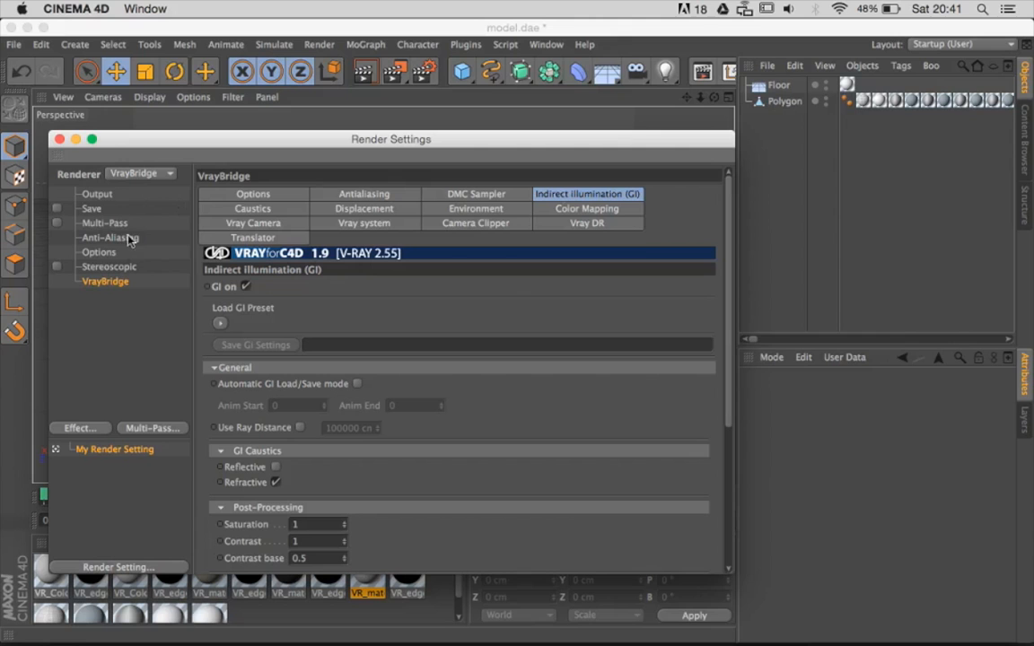
pyautogui.click(60, 139)
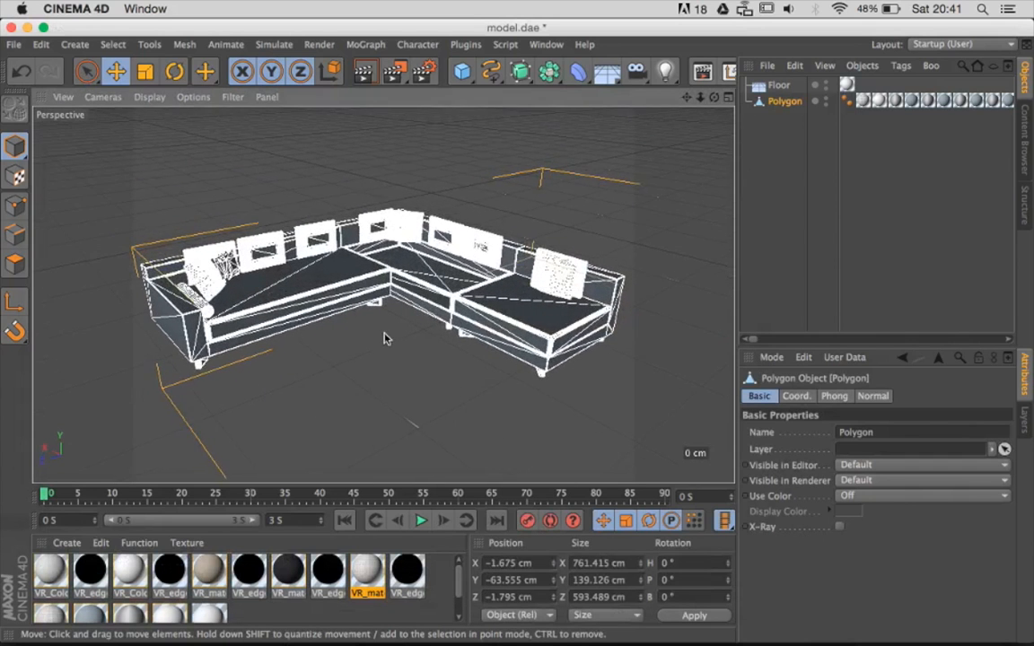
pyautogui.moveTo(386, 338); pyautogui.dragTo(399, 319)
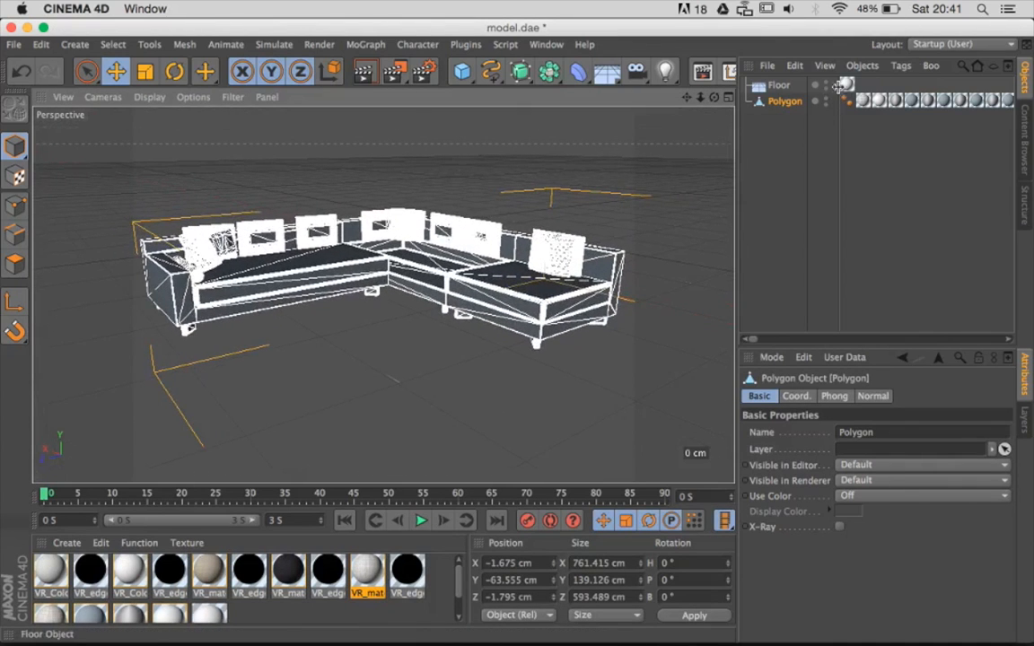
pyautogui.moveTo(439, 180)
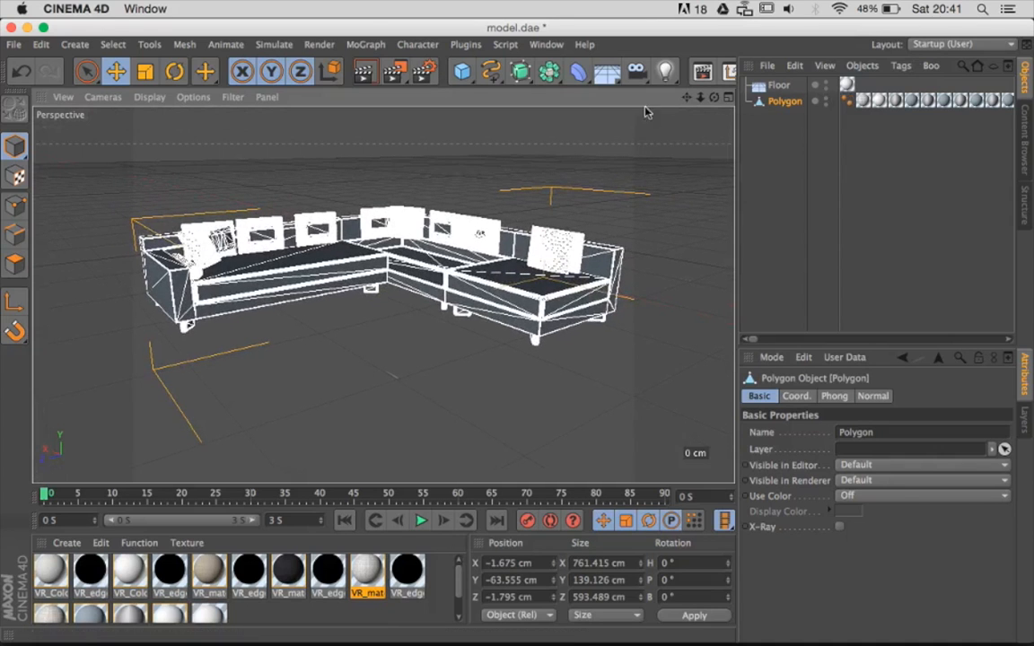
pyautogui.moveTo(703, 72)
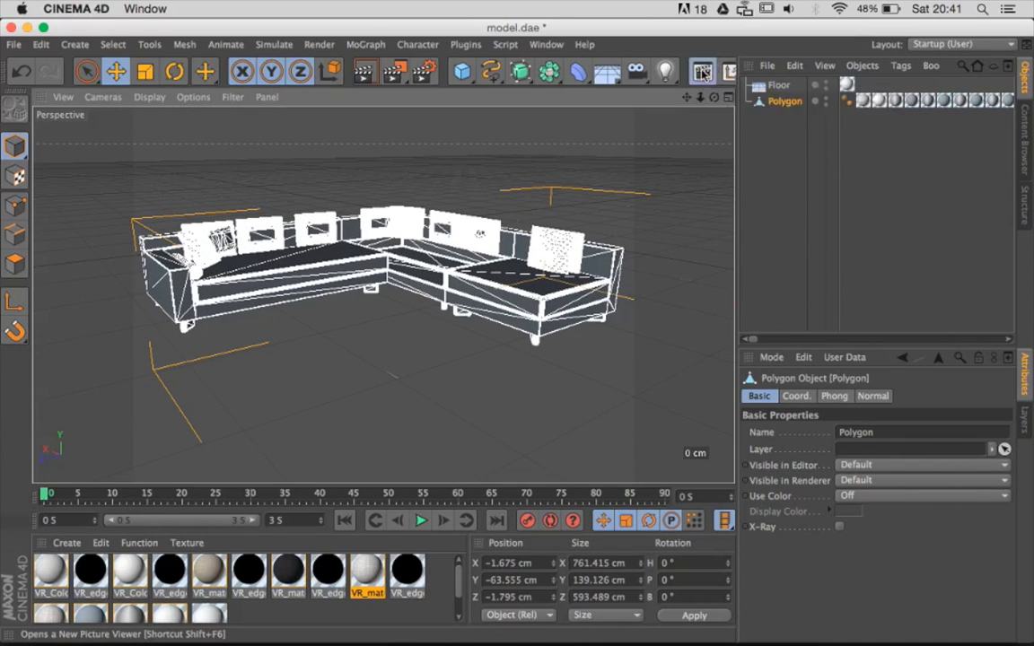
# - Open a new Picture Viewer and zoom the sofa render back to 100%
pyautogui.click(702, 70)
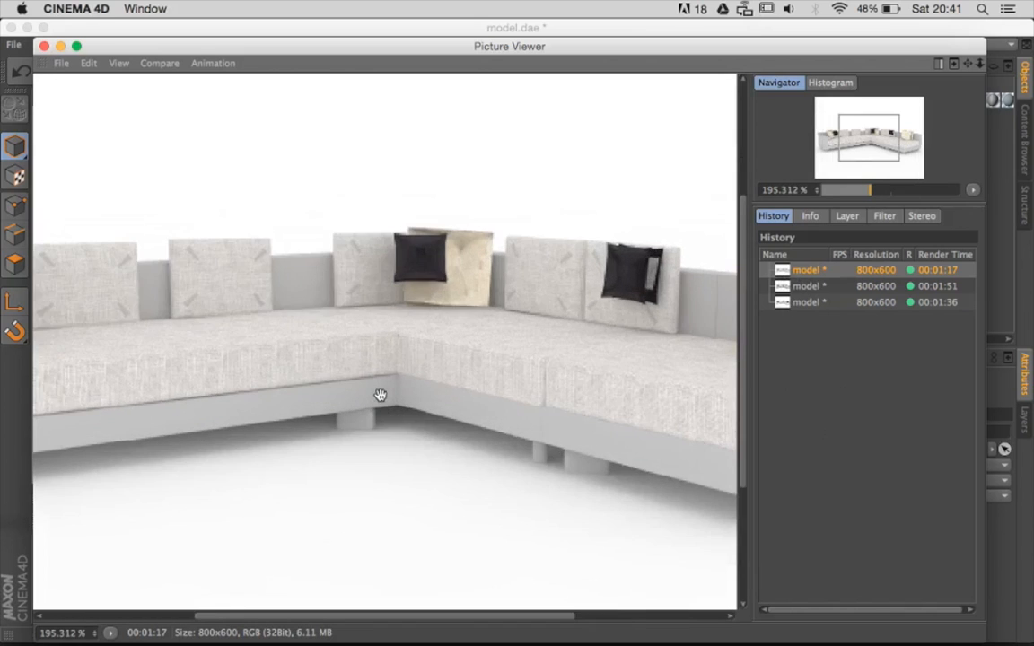
pyautogui.scroll(-3)
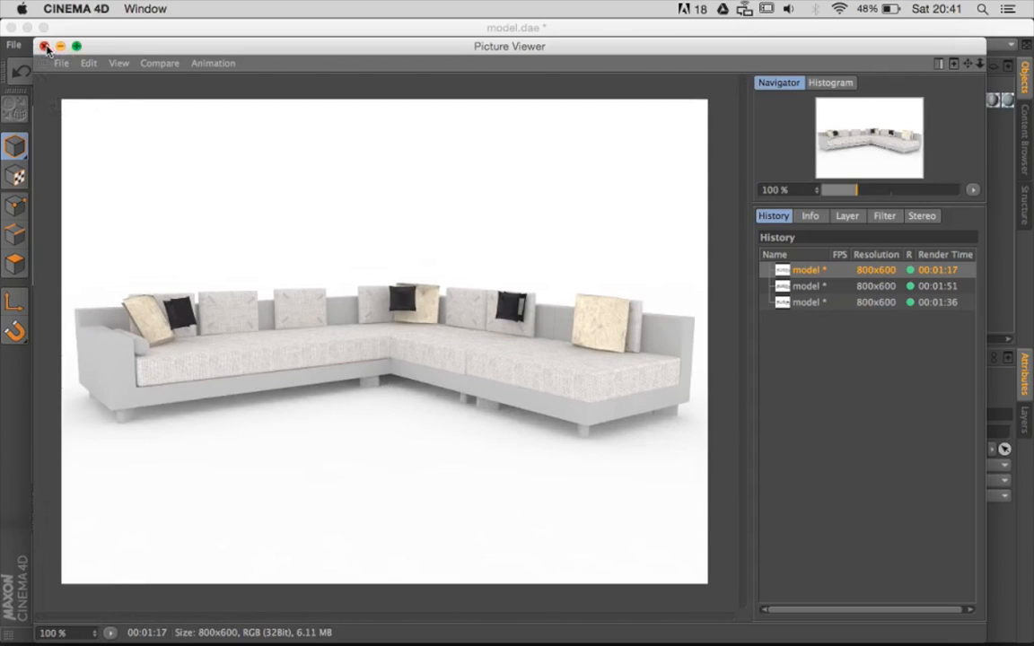
# - Close the Picture Viewer and reopen Render Settings, scrolling down to Ambient Occlusion
pyautogui.click(45, 45)
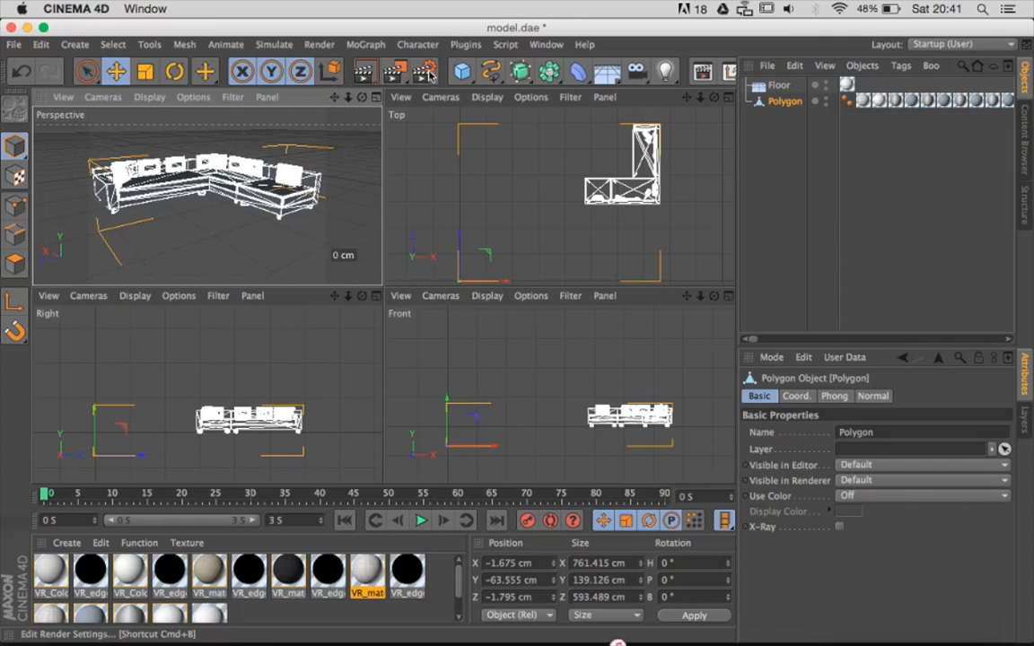
pyautogui.click(426, 72)
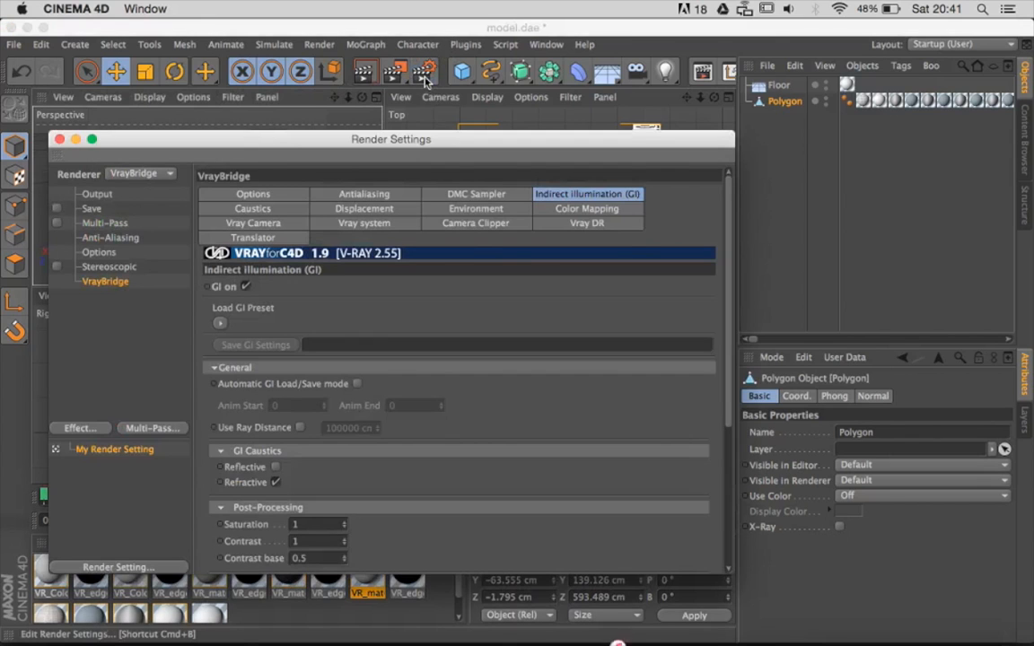
pyautogui.moveTo(390, 139); pyautogui.dragTo(403, 93)
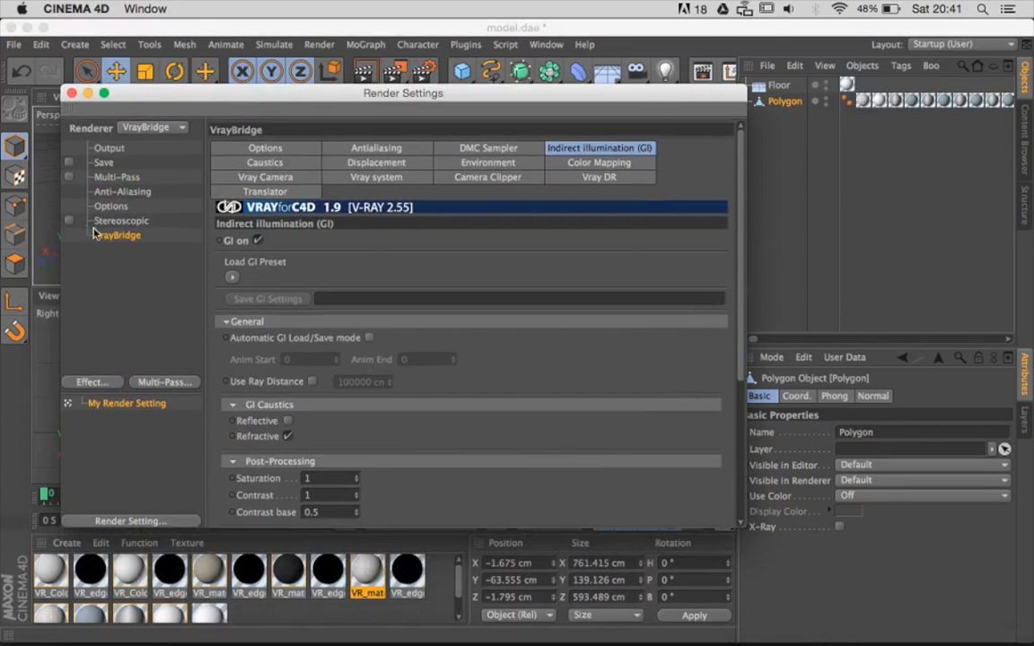
pyautogui.moveTo(591, 138)
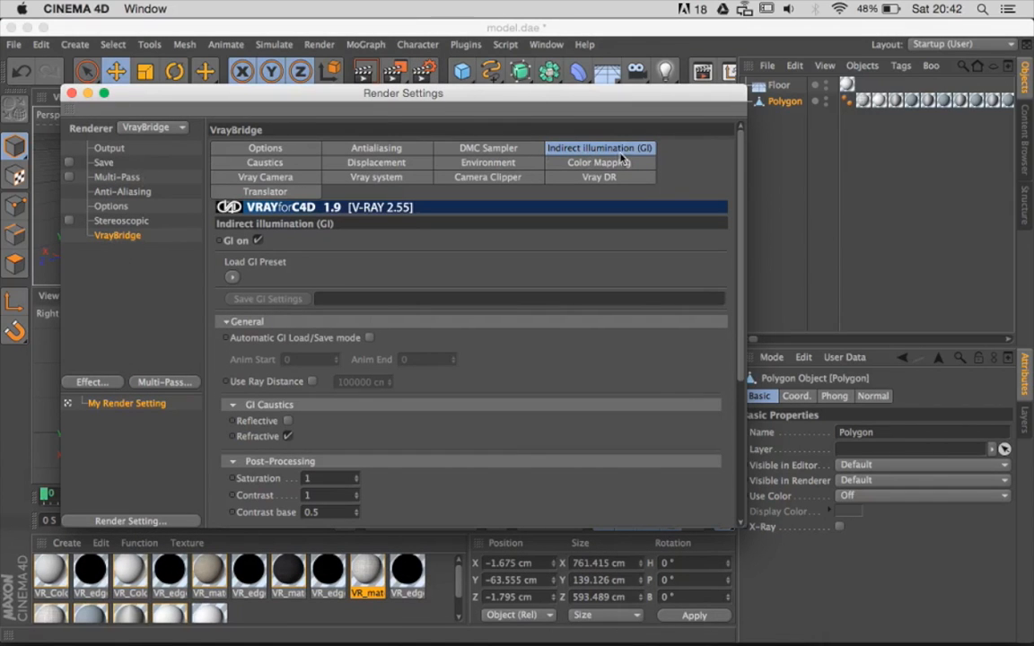
pyautogui.scroll(-3)
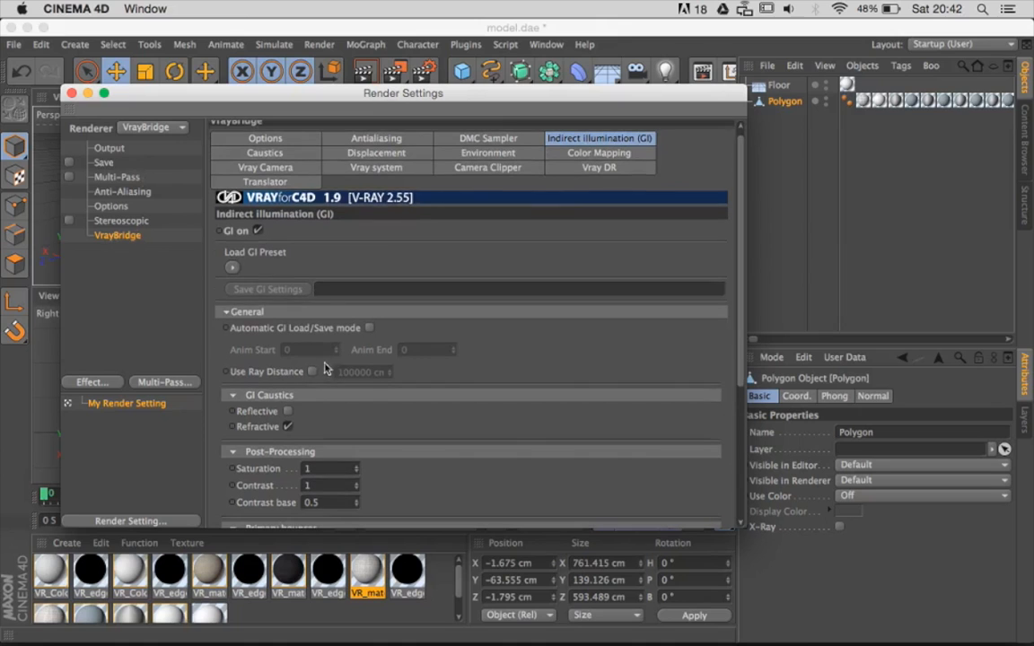
pyautogui.click(224, 312)
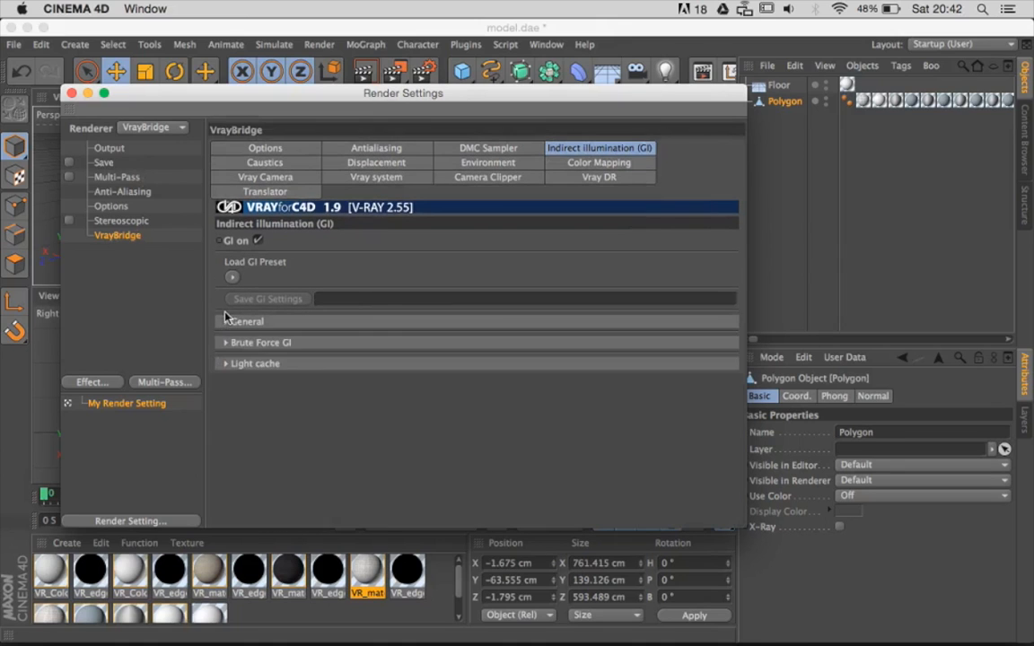
pyautogui.click(247, 320)
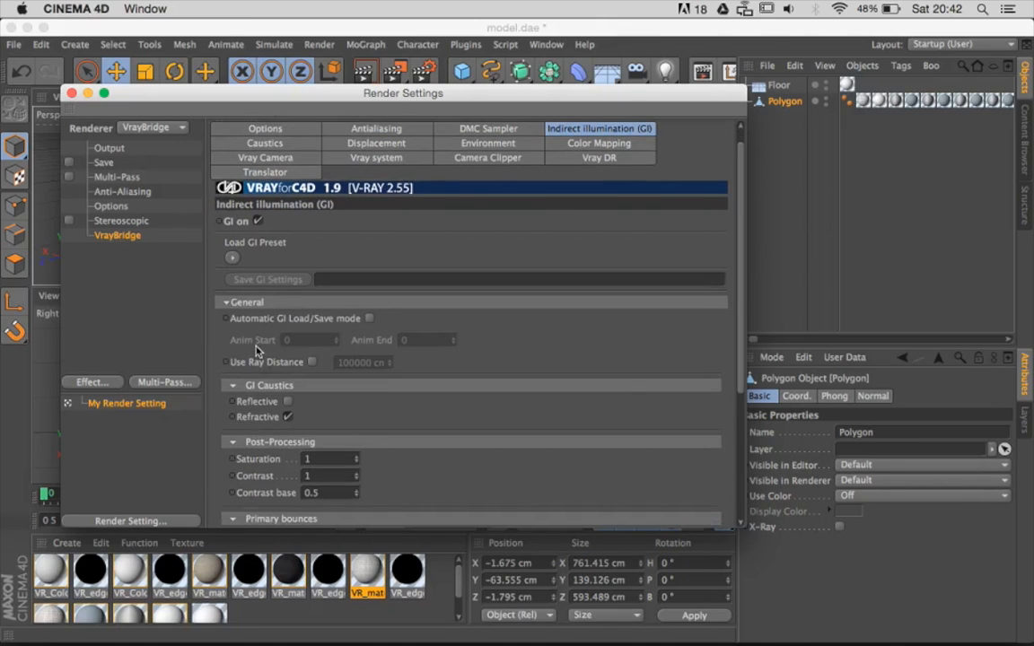
pyautogui.scroll(-3)
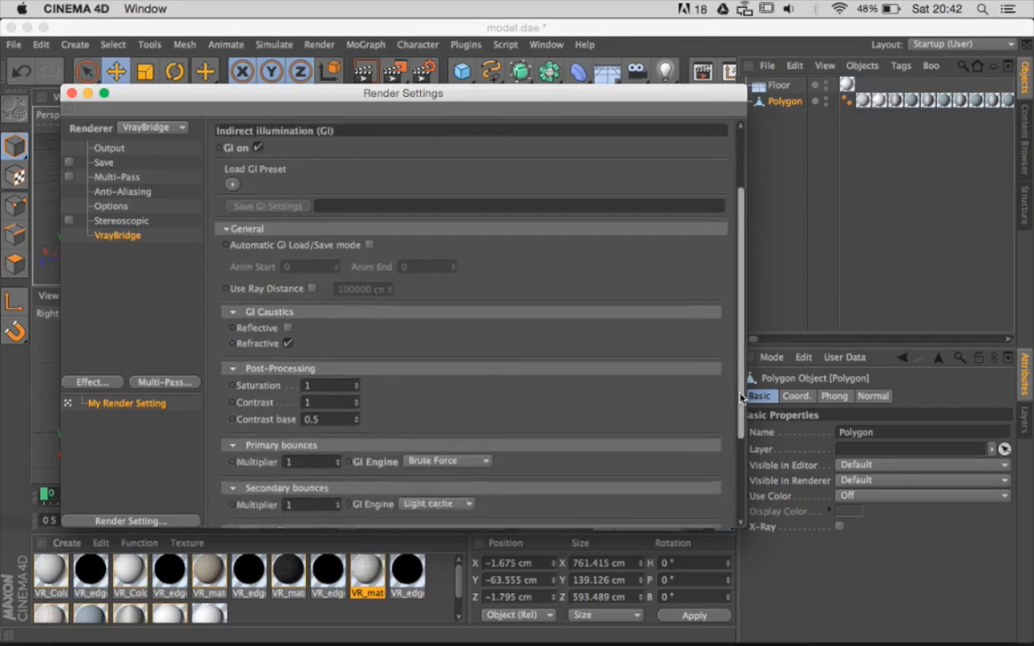
pyautogui.scroll(-3)
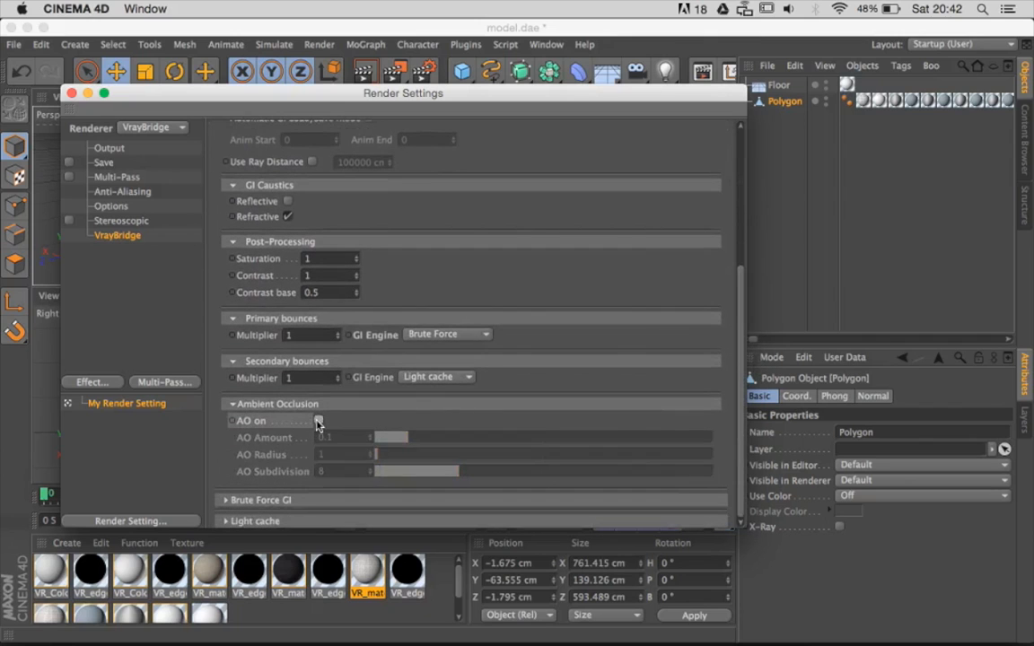
# - Enter AO Amount 0.8 and AO Radius 100 in the VrayBridge settings
pyautogui.click(319, 420)
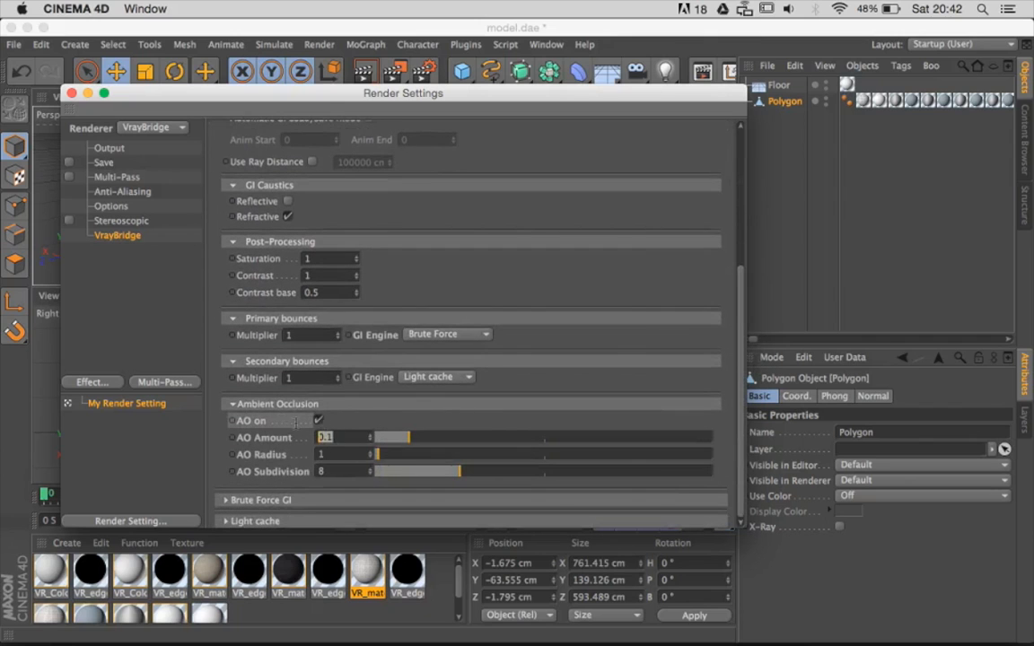
pyautogui.write('0.8')
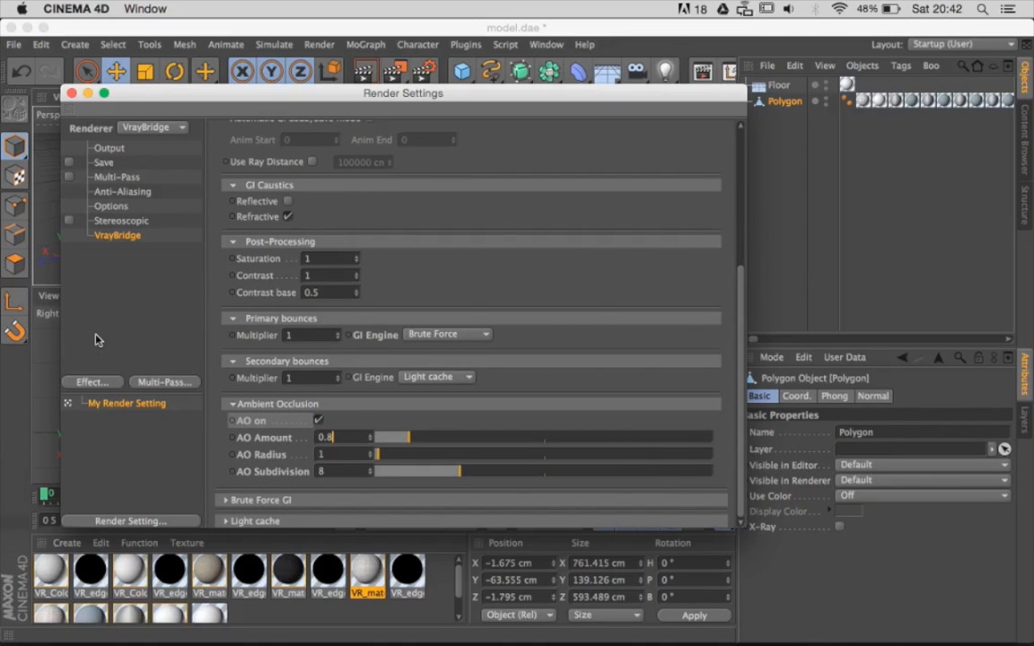
pyautogui.moveTo(392, 437); pyautogui.dragTo(646, 437)
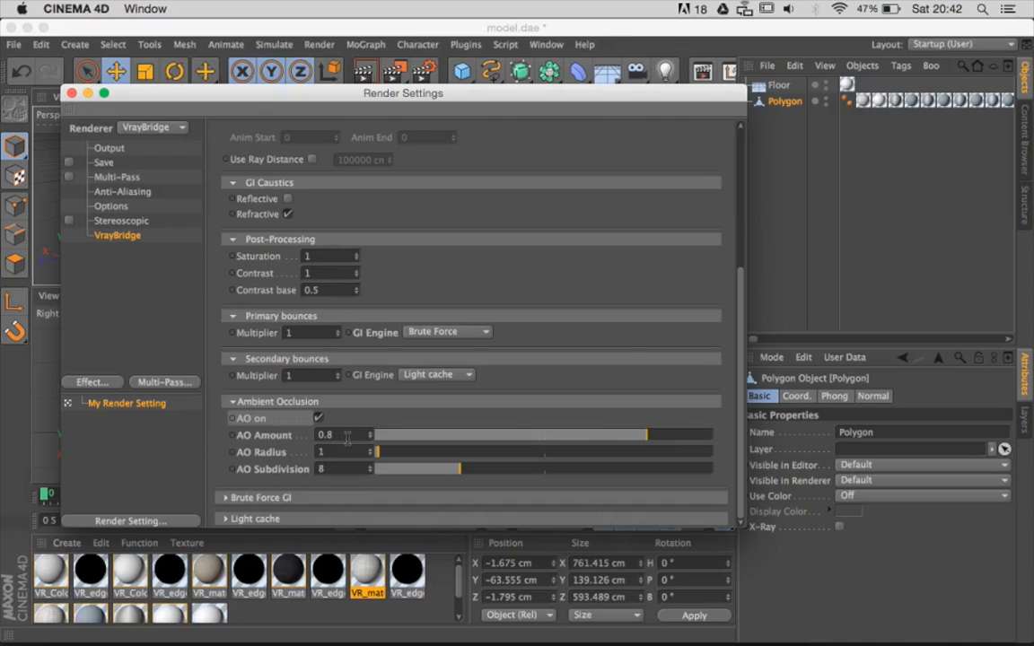
pyautogui.click(321, 452)
pyautogui.write('00')
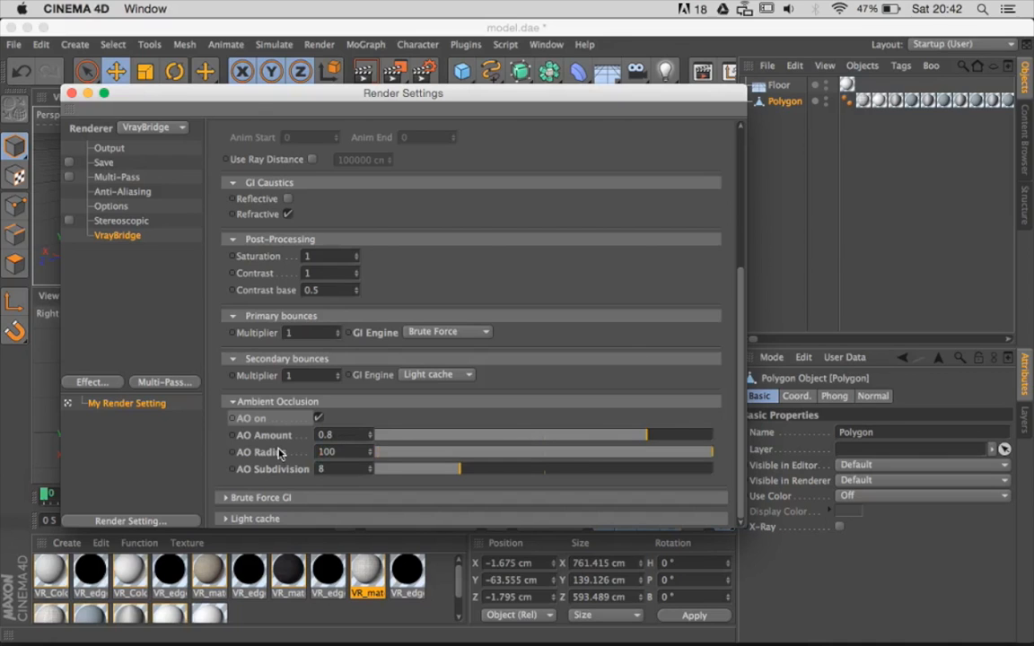
pyautogui.moveTo(403, 92); pyautogui.dragTo(354, 86)
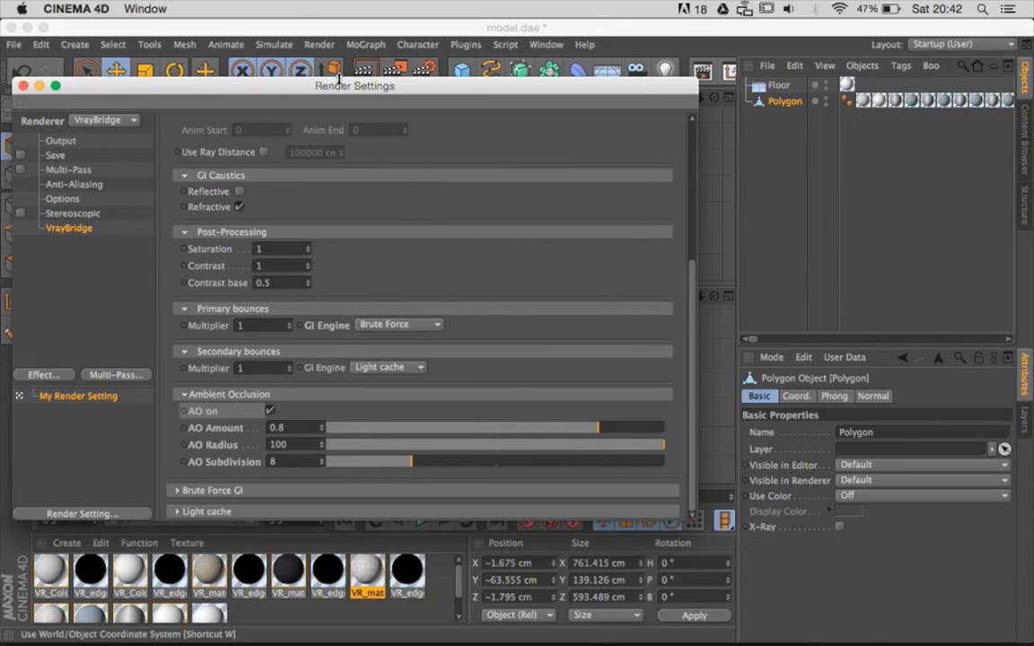
pyautogui.moveTo(354, 85); pyautogui.dragTo(335, 125)
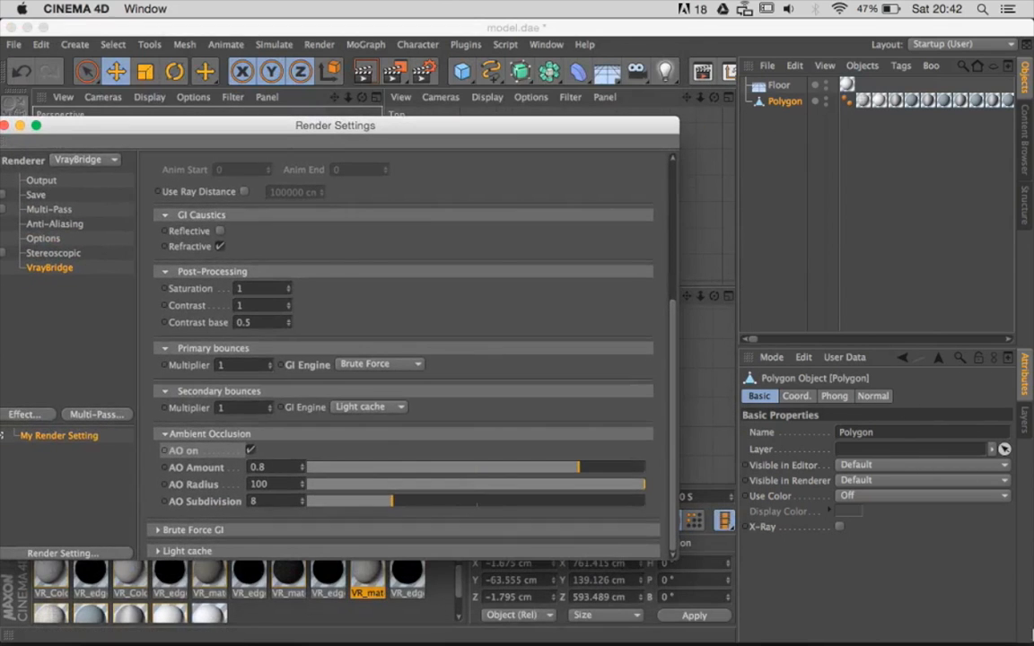
pyautogui.moveTo(335, 125); pyautogui.dragTo(393, 146)
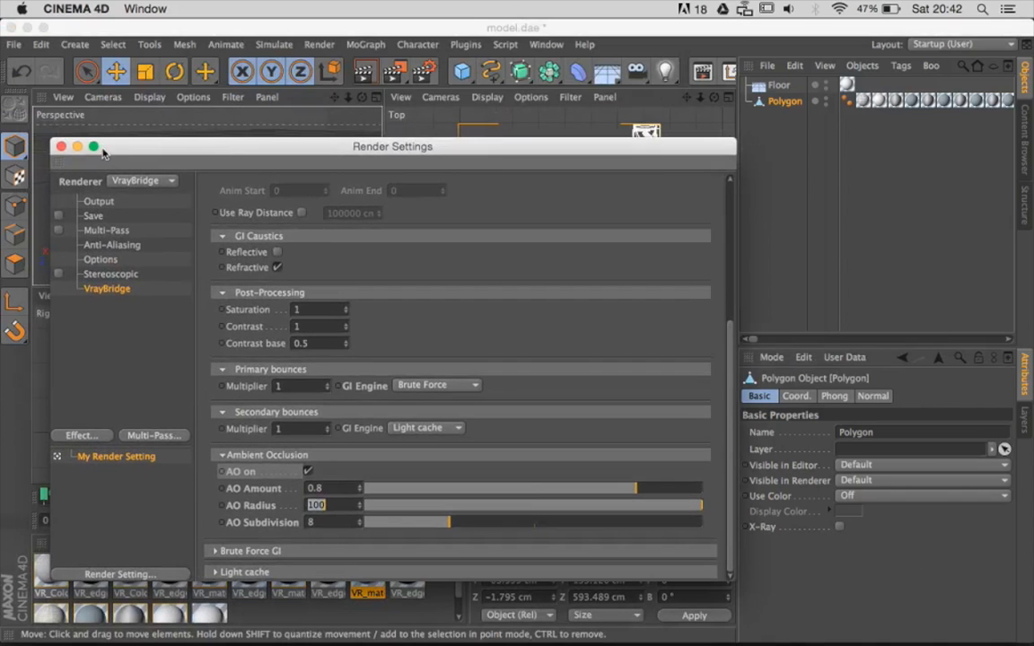
pyautogui.click(60, 146)
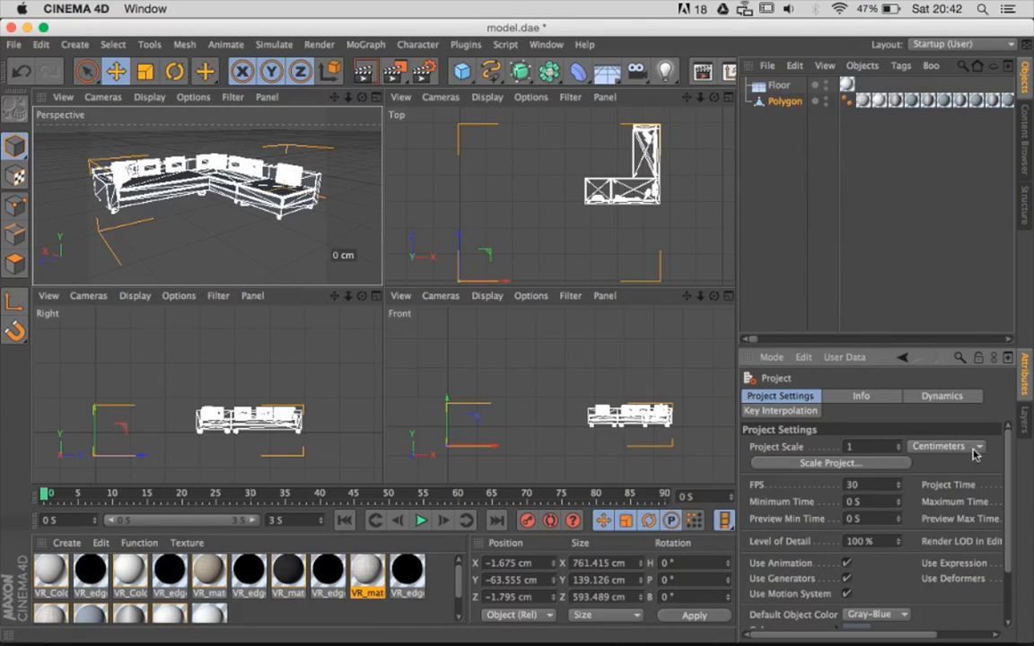
pyautogui.click(976, 446)
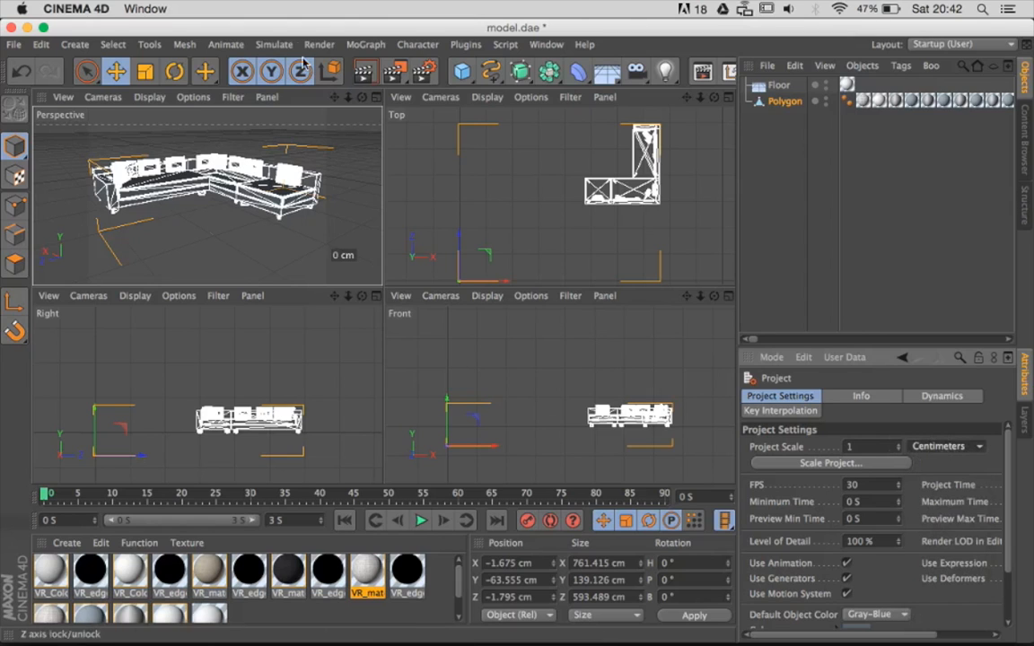
pyautogui.click(423, 71)
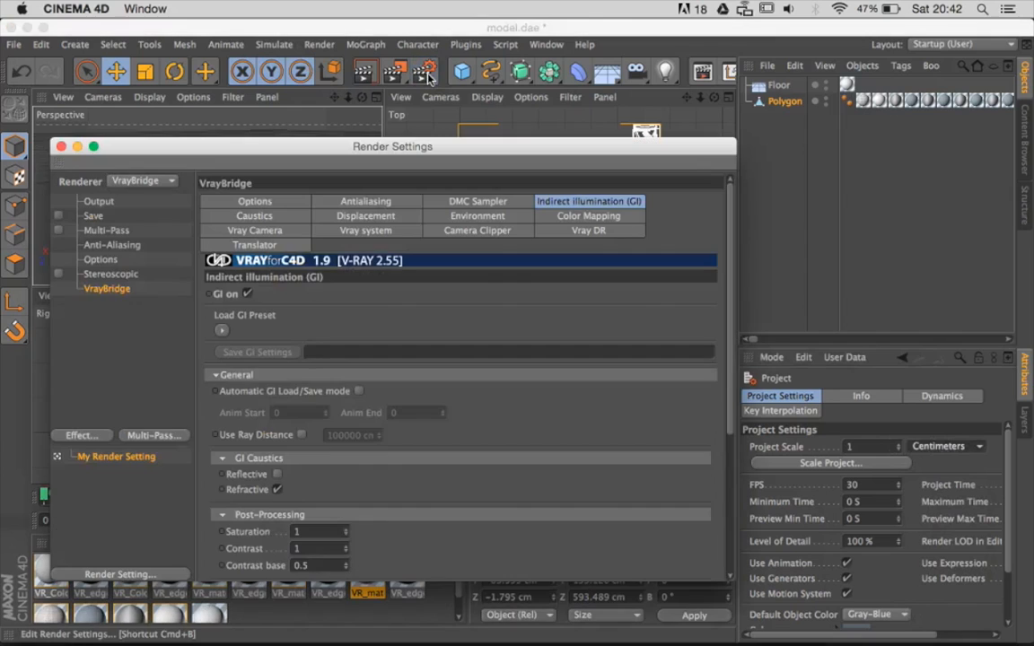
pyautogui.scroll(-3)
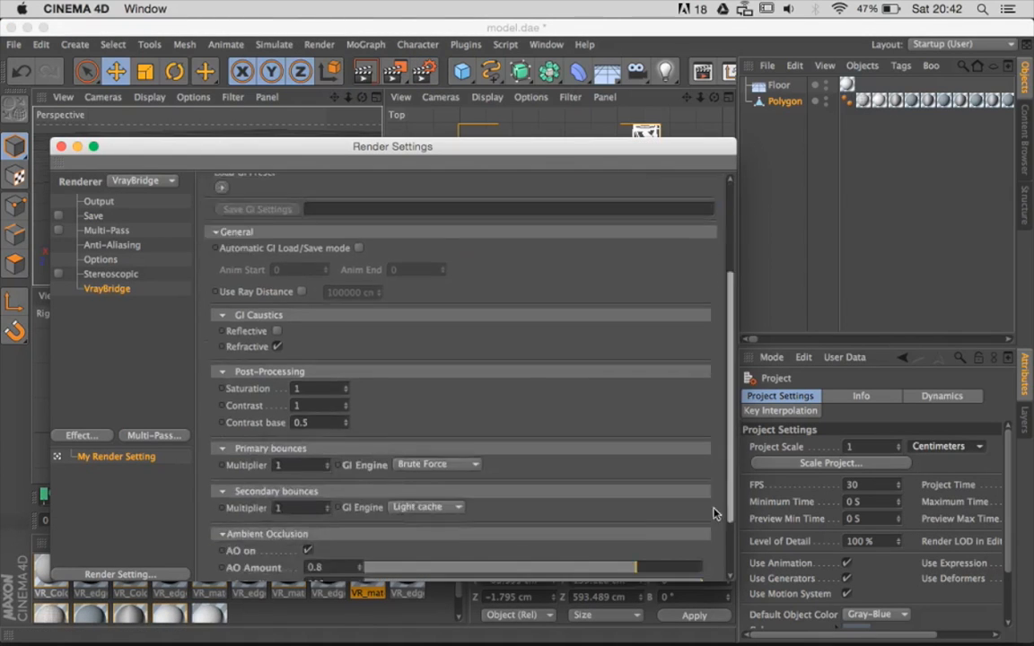
pyautogui.scroll(-3)
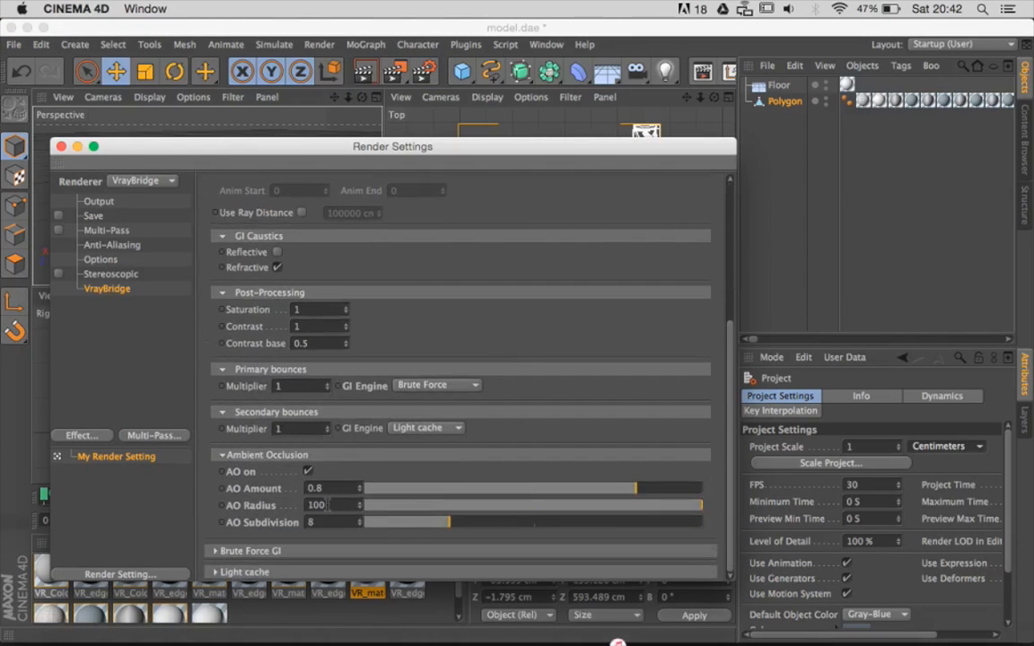
pyautogui.moveTo(393, 146); pyautogui.dragTo(834, 242)
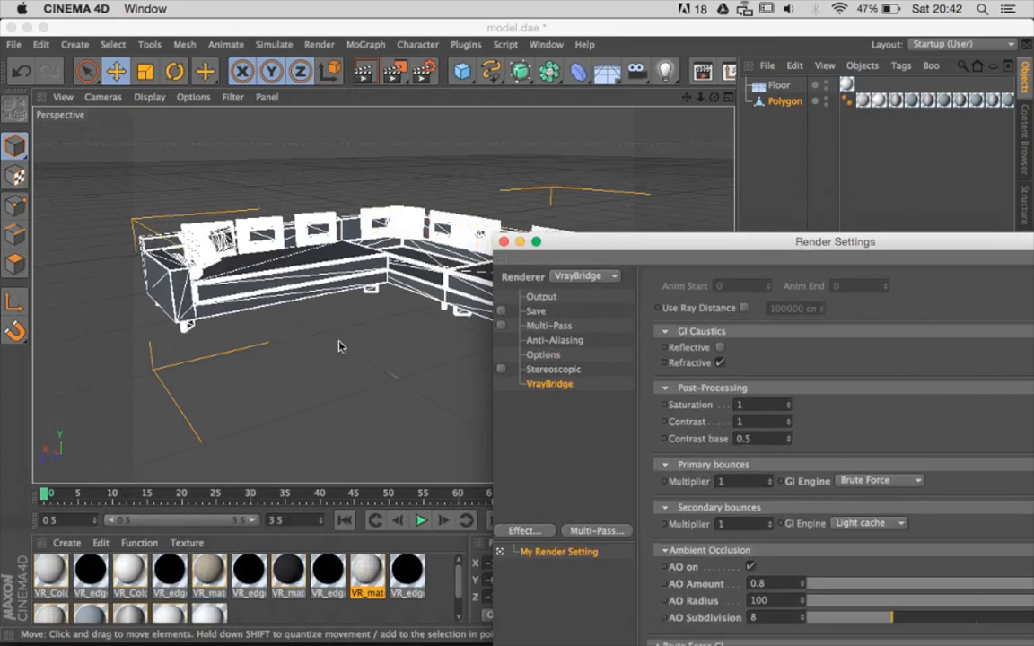
pyautogui.moveTo(220, 305)
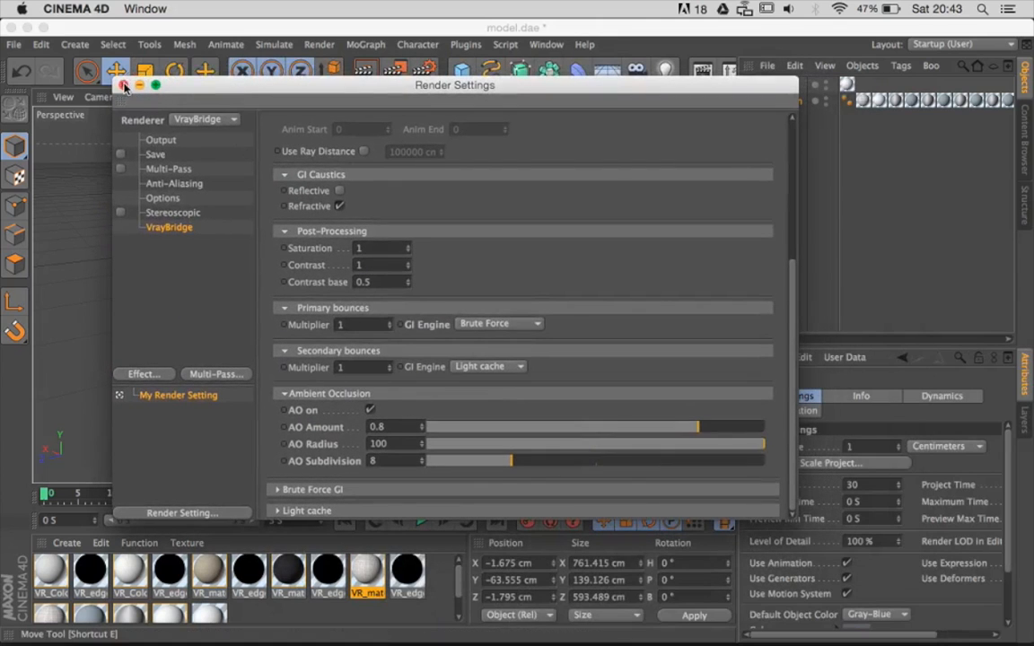
pyautogui.moveTo(455, 84); pyautogui.dragTo(446, 144)
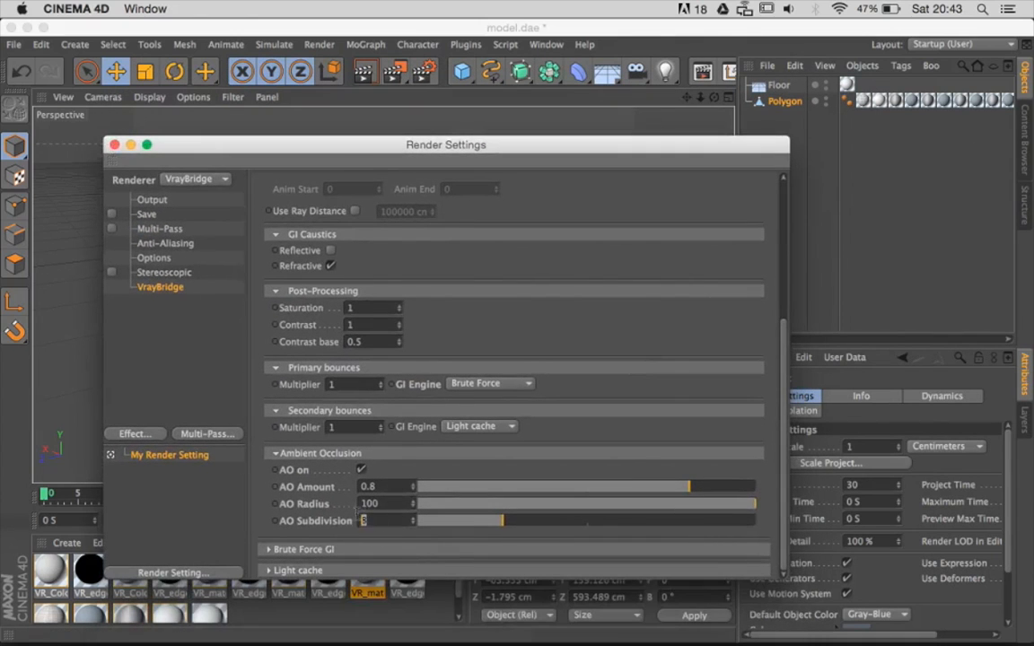
pyautogui.moveTo(503, 520); pyautogui.dragTo(588, 521)
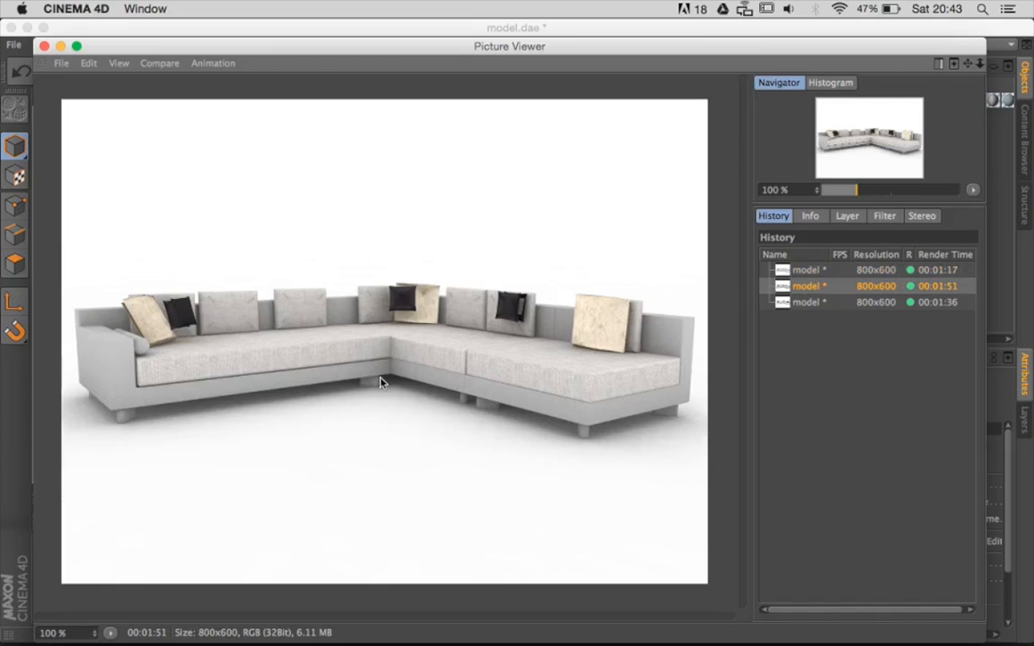
# - Zoom in and compare the 1:17 and 1:51 History renders, then close the viewer
pyautogui.scroll(3)
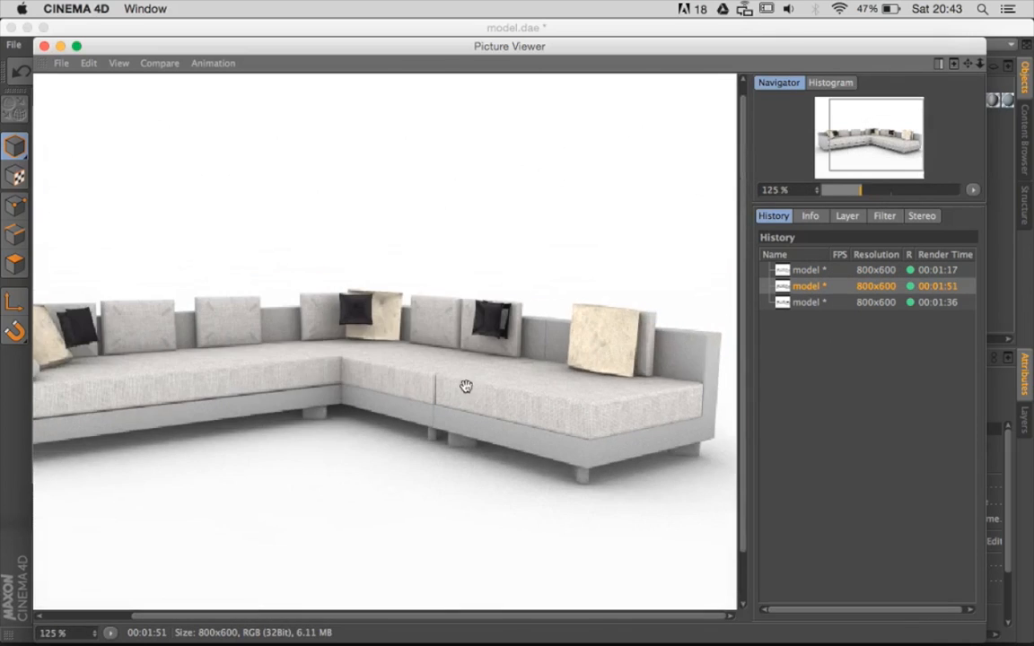
pyautogui.click(808, 270)
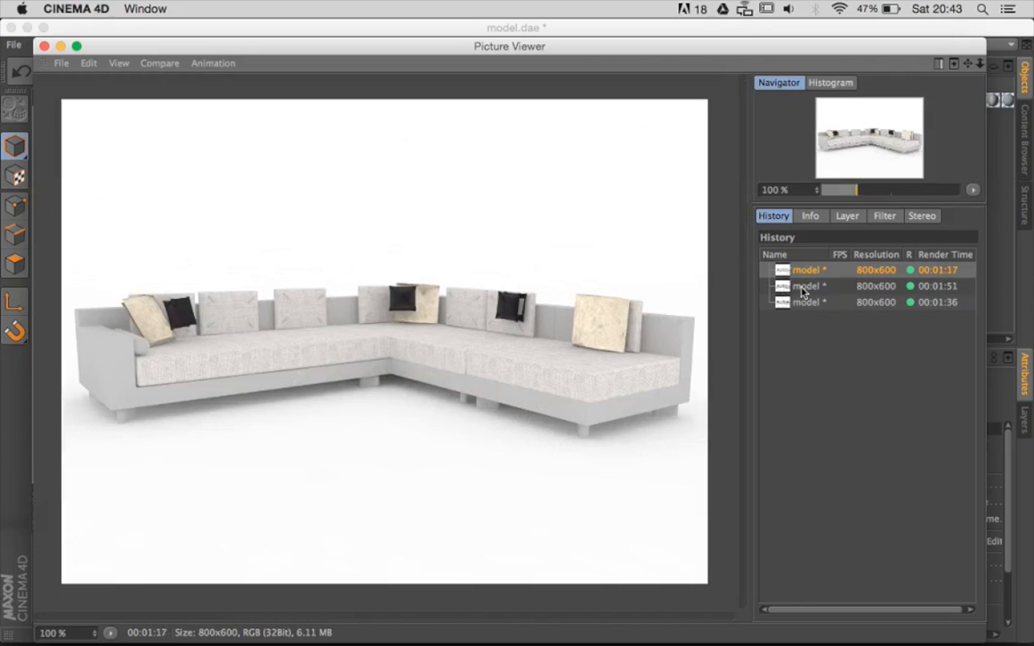
pyautogui.click(808, 285)
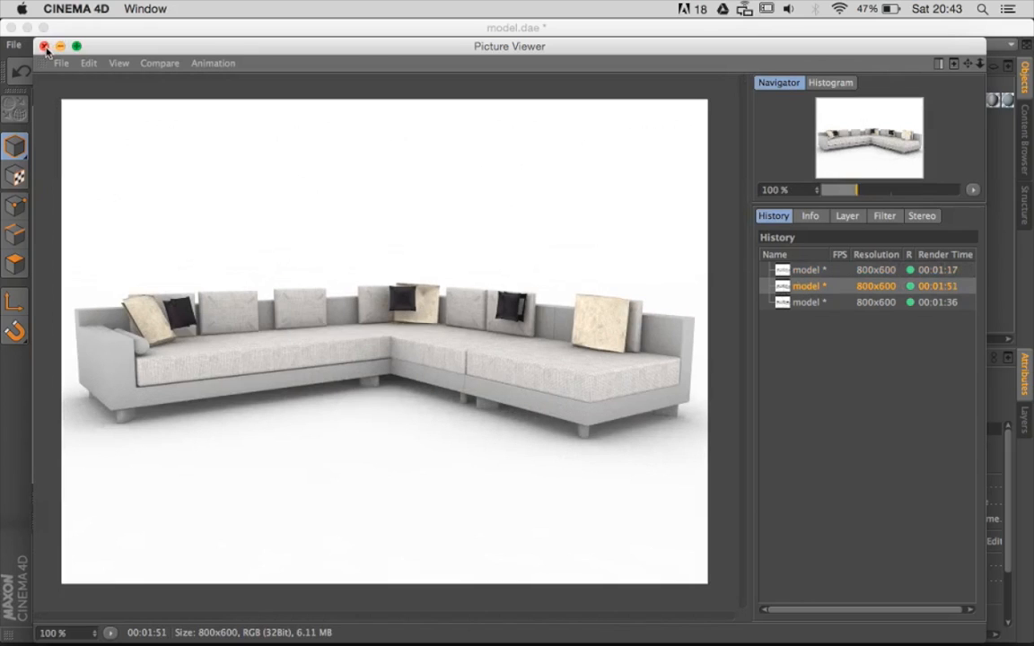
pyautogui.click(46, 46)
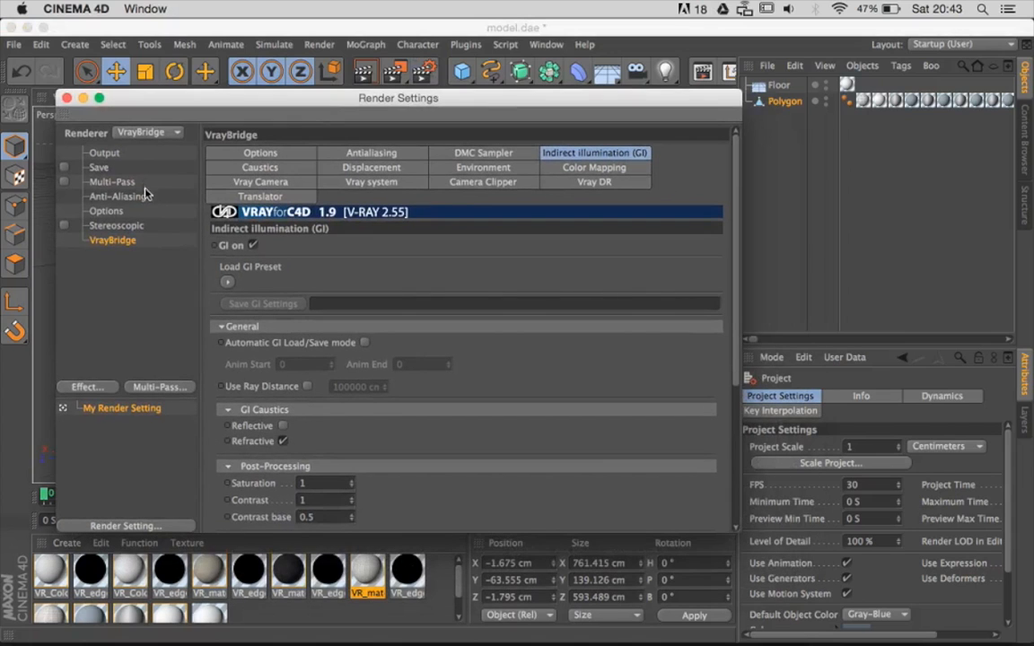
# - Scroll to Ambient Occlusion and set AO Subdivision 16 and AO Radius 10
pyautogui.scroll(-3)
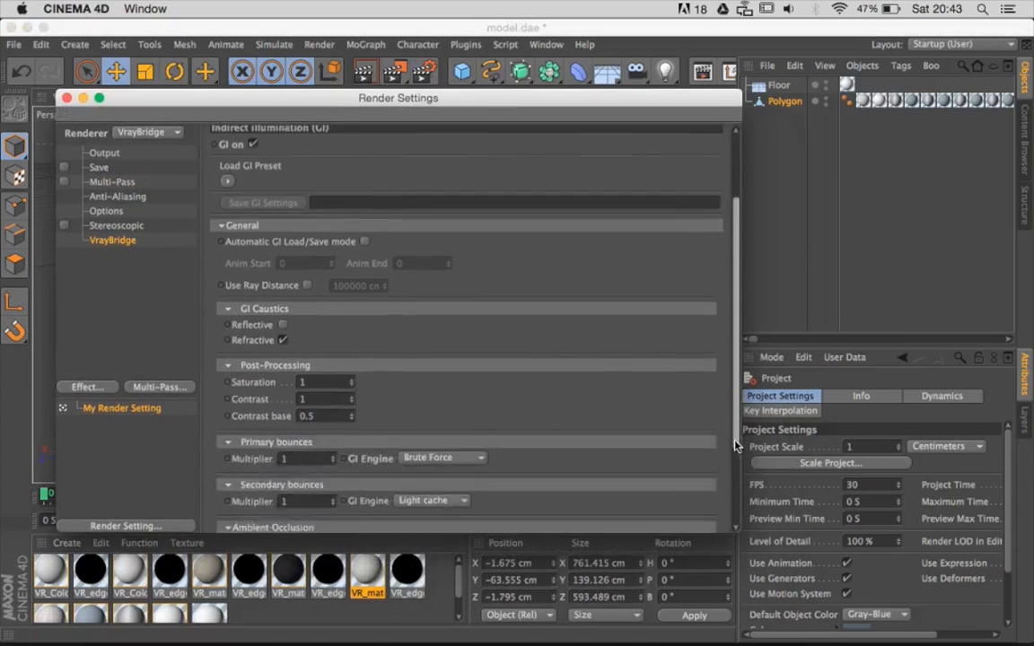
pyautogui.scroll(-3)
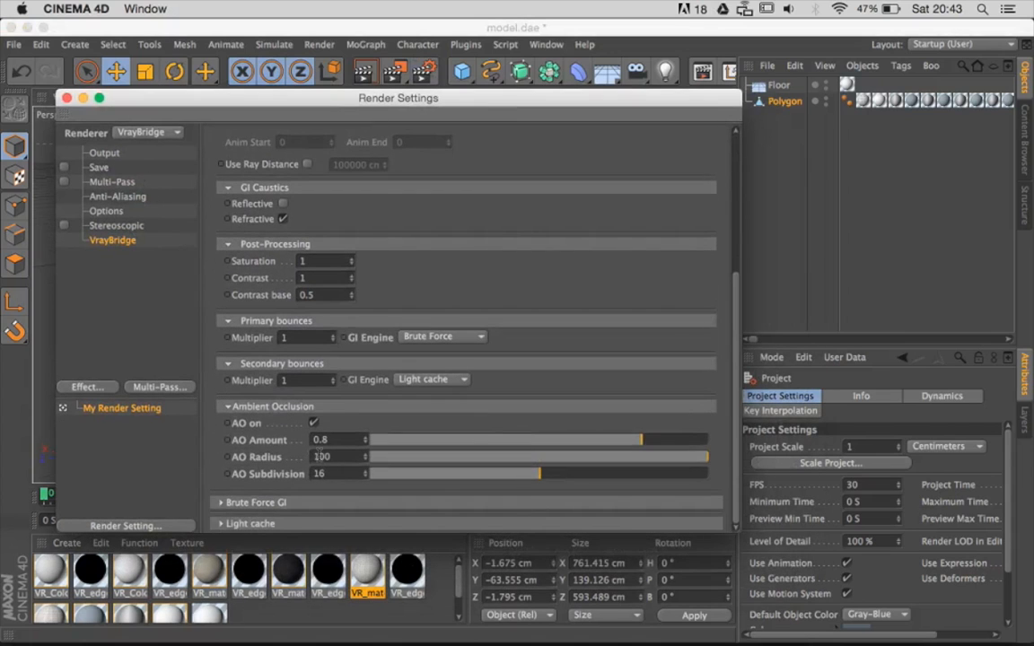
pyautogui.click(332, 457)
pyautogui.write('10')
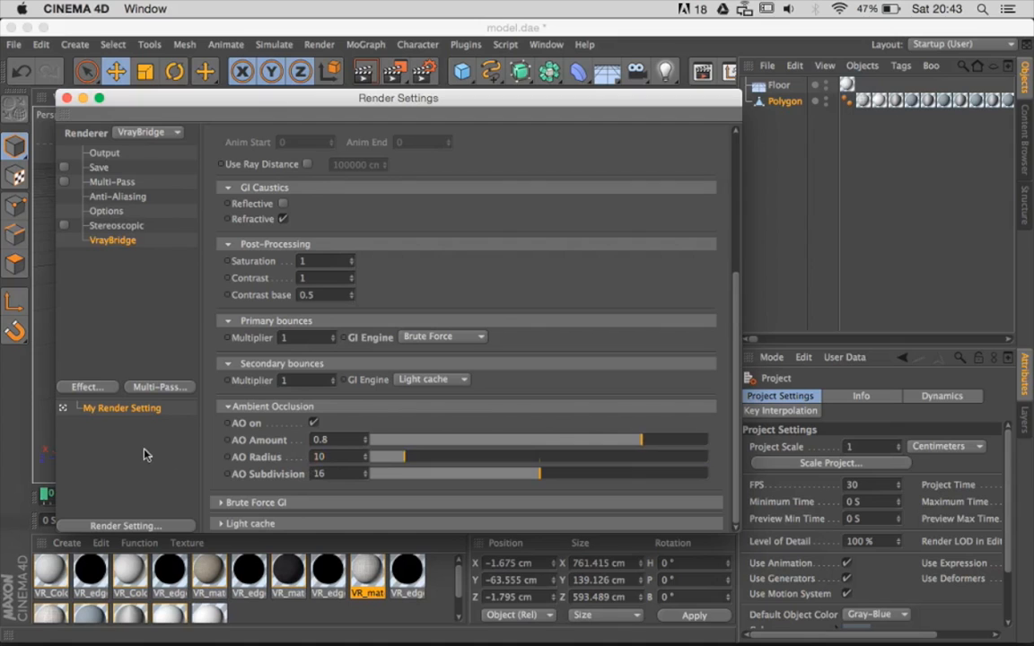
pyautogui.moveTo(391, 449)
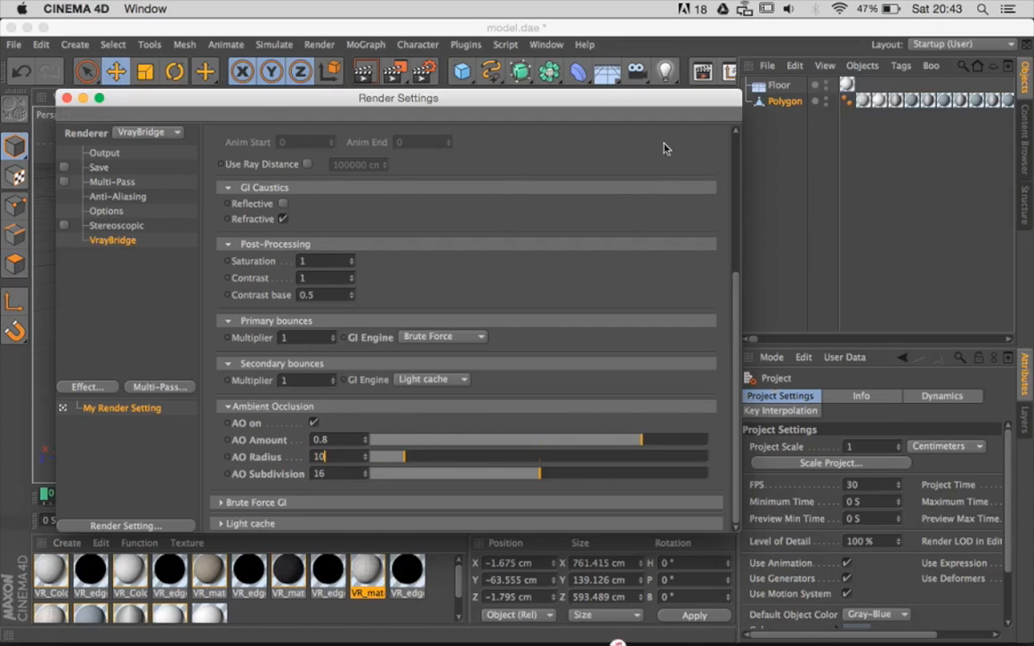
pyautogui.moveTo(398, 98); pyautogui.dragTo(510, 314)
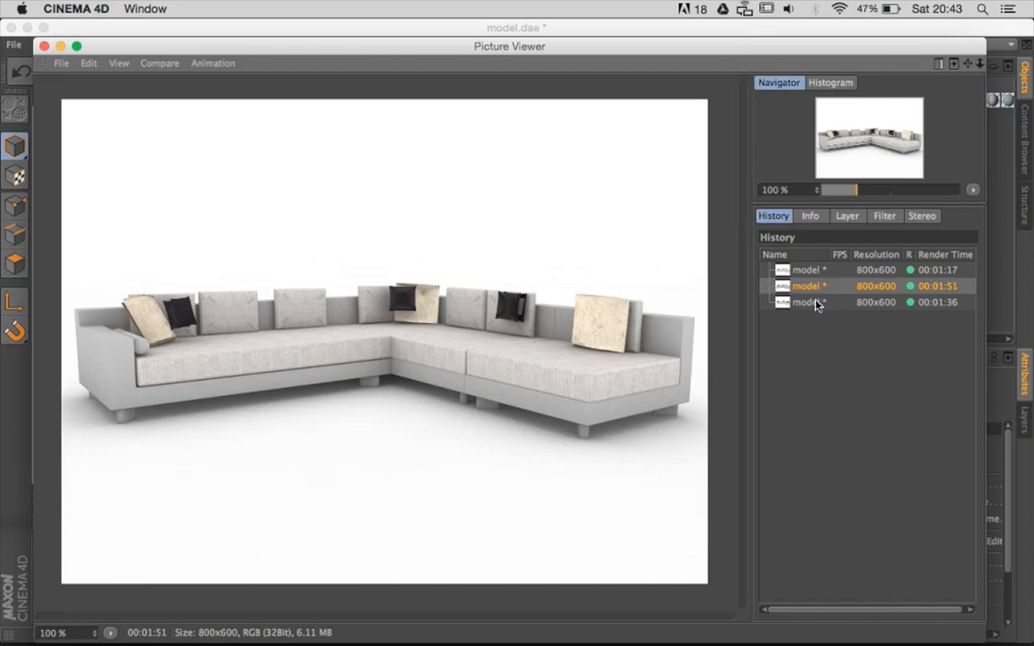
# - Show the 1:36 History render and pan across it to inspect the cushions
pyautogui.click(805, 302)
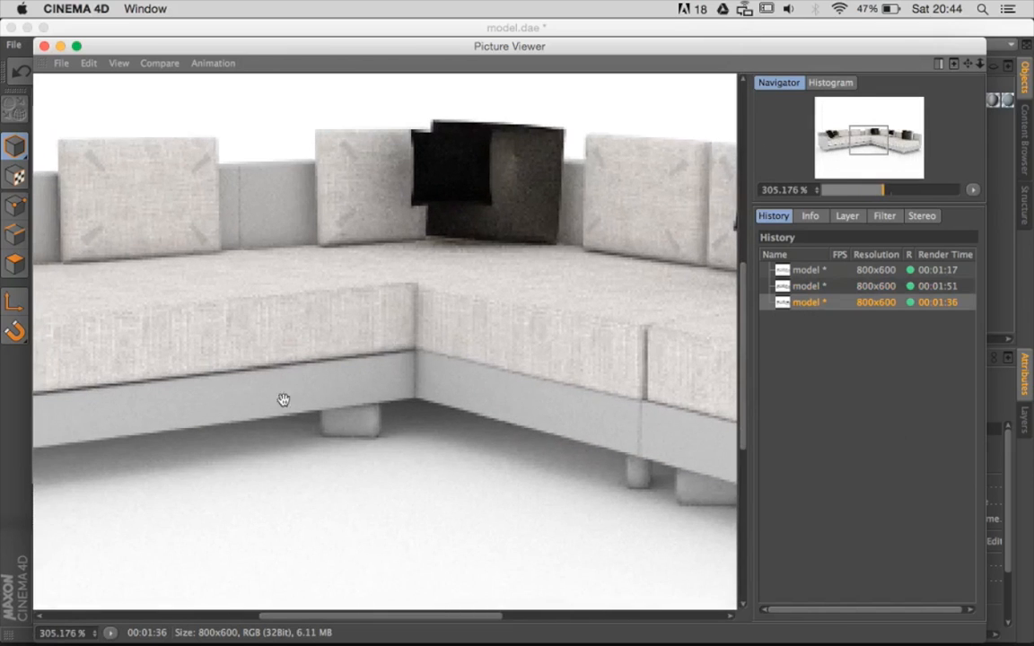
pyautogui.moveTo(283, 400); pyautogui.dragTo(331, 229)
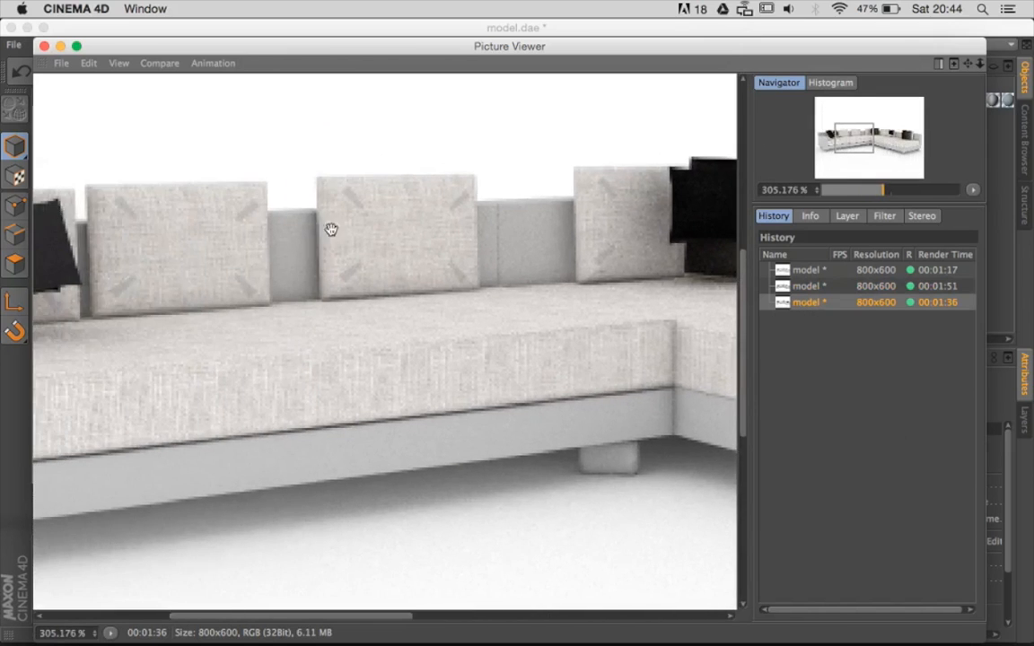
pyautogui.click(847, 285)
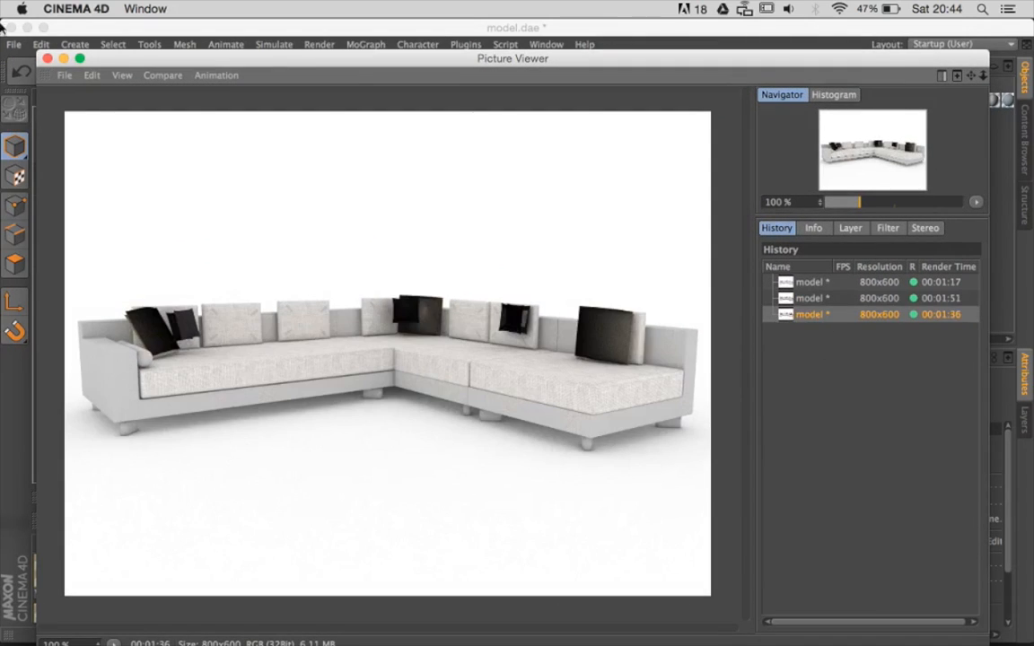
pyautogui.moveTo(146, 67)
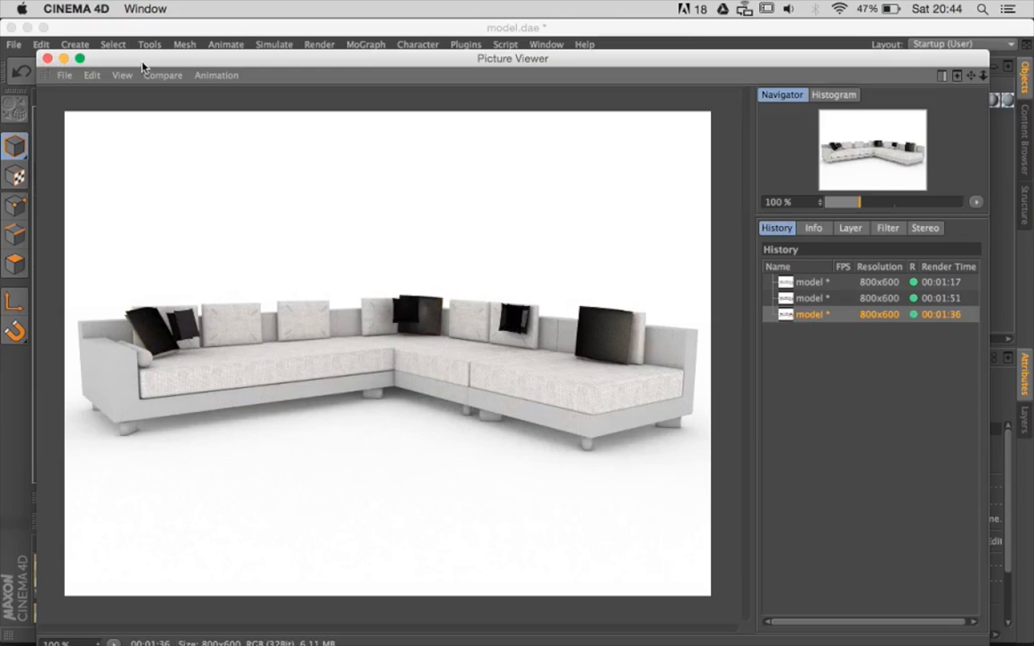